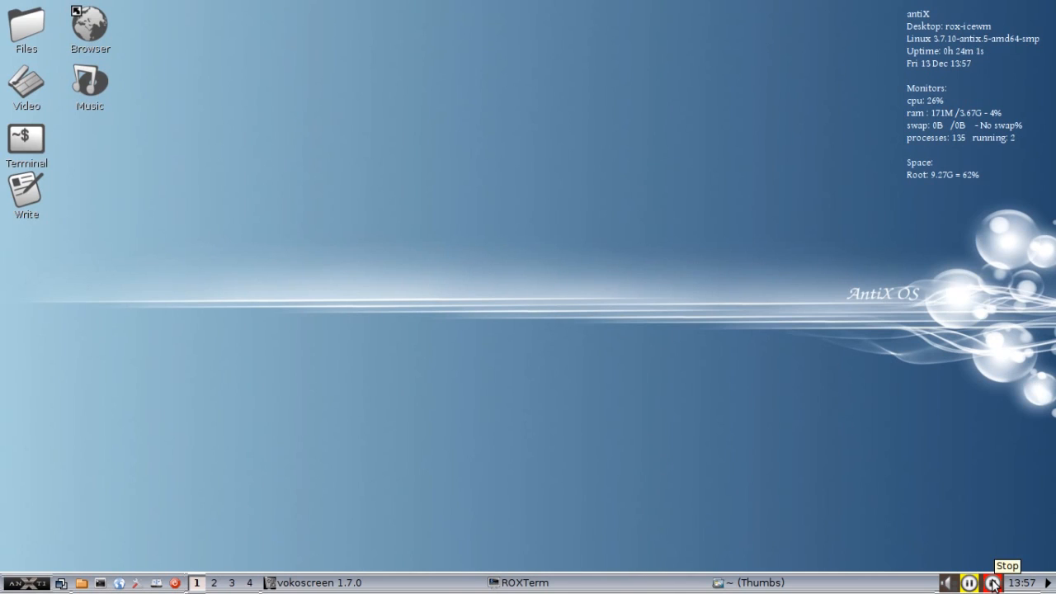
# Step: Bring up the antiX main menu with its Applications categories expanded
pyautogui.click(10, 582)
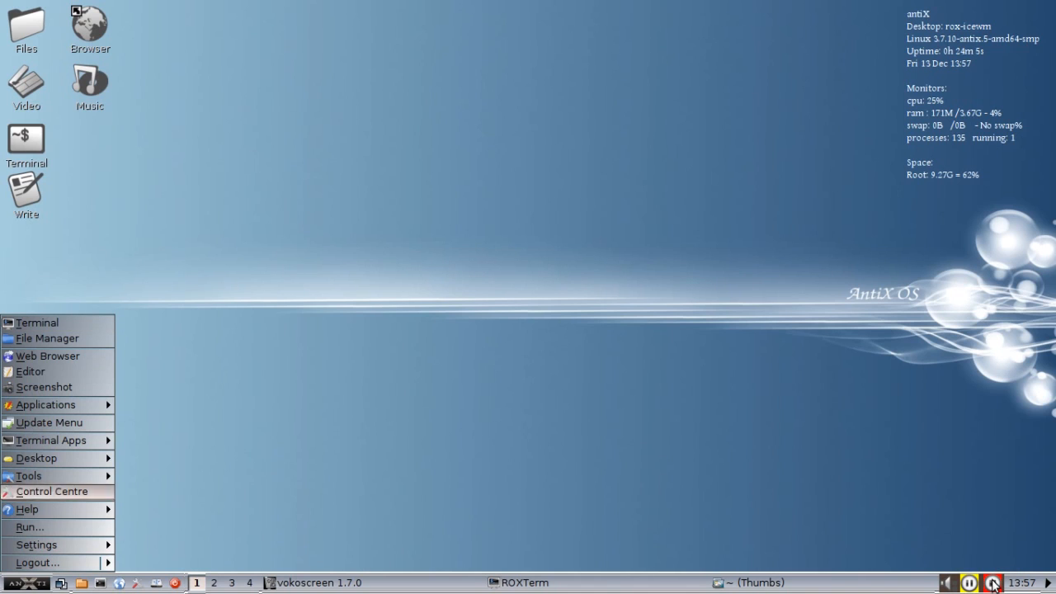
pyautogui.moveTo(46, 405)
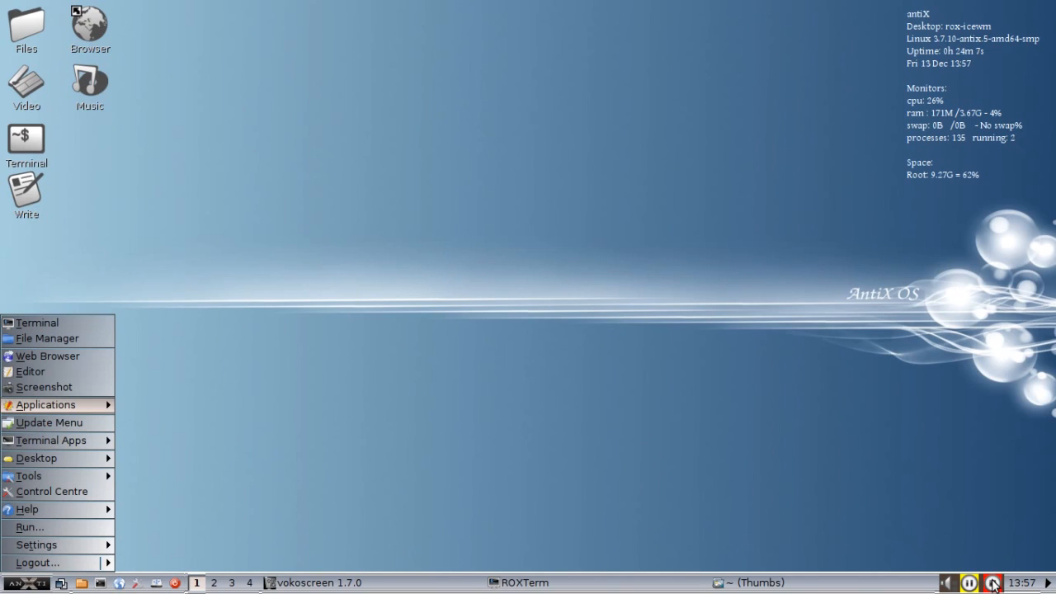
pyautogui.click(46, 404)
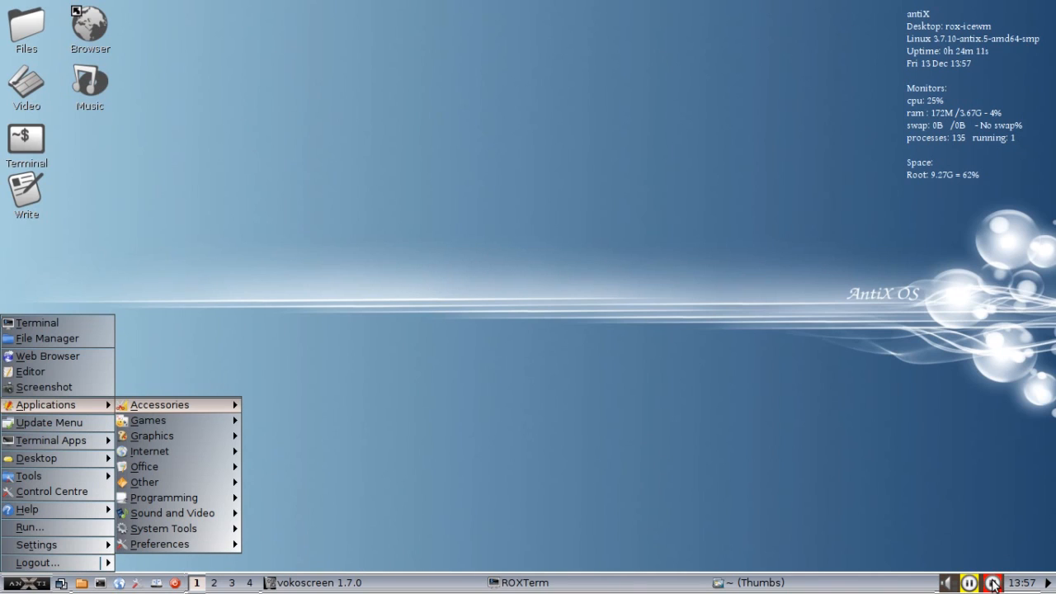
pyautogui.moveTo(148, 452)
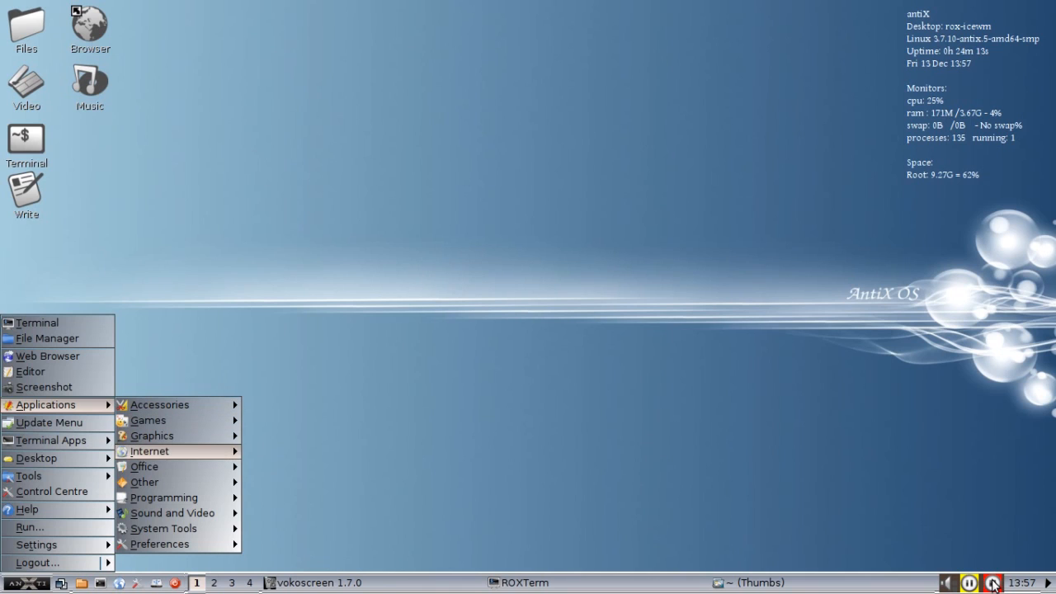
pyautogui.moveTo(146, 465)
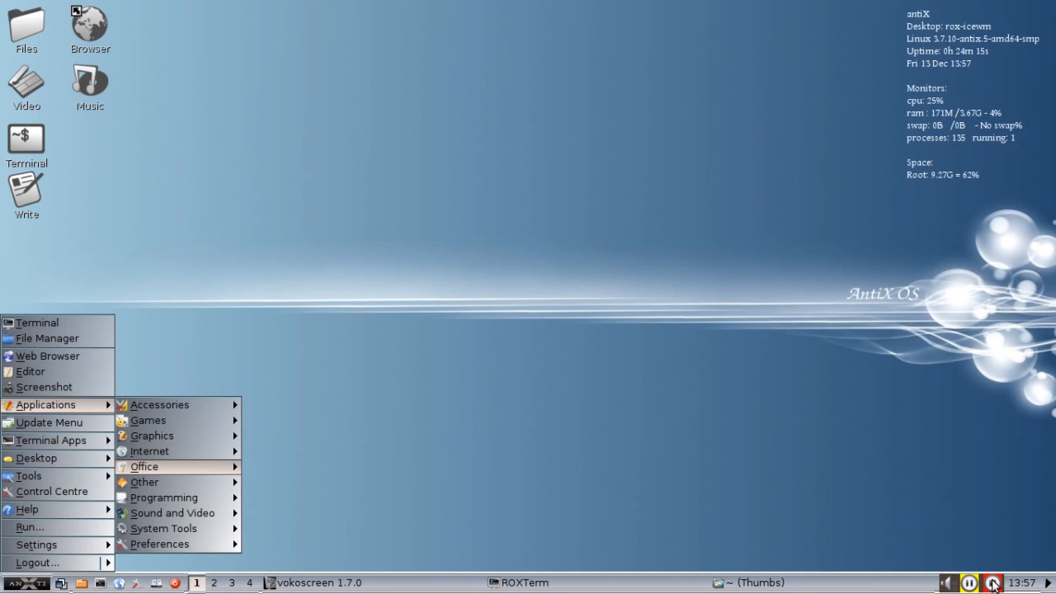
pyautogui.moveTo(145, 465)
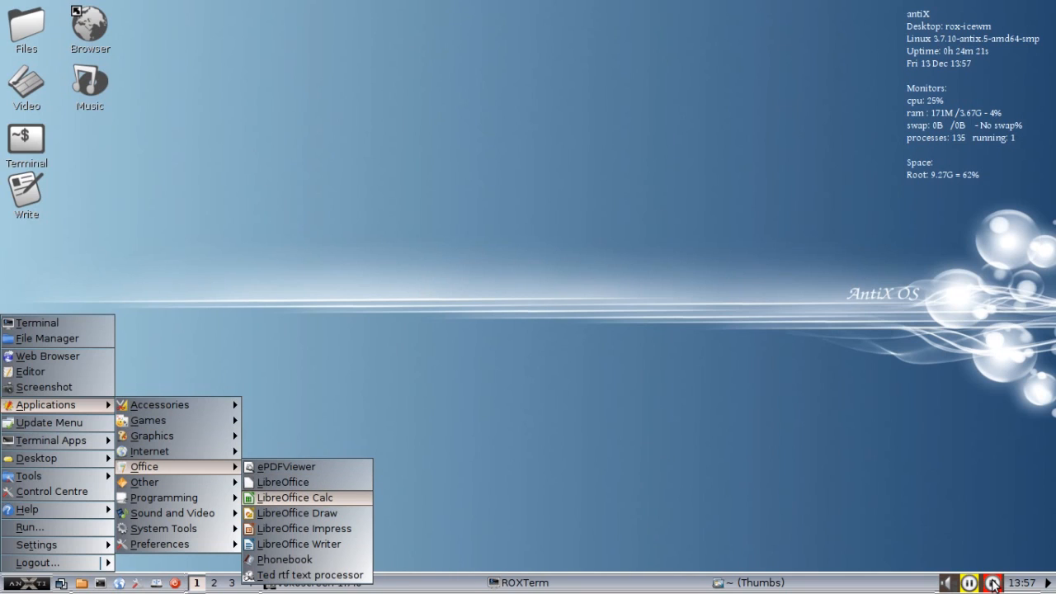
pyautogui.moveTo(297, 512)
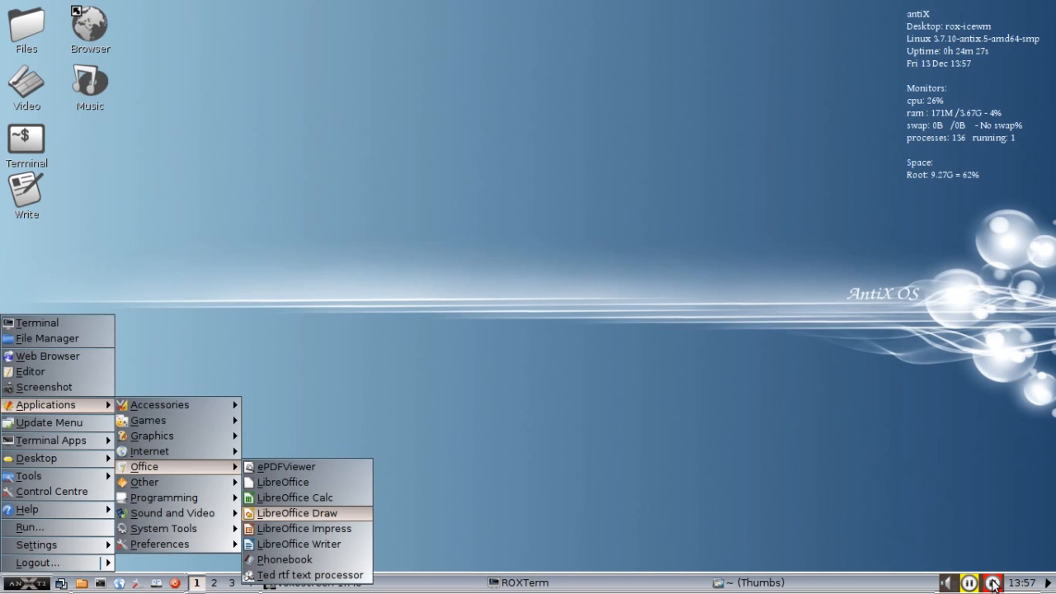
pyautogui.moveTo(303, 528)
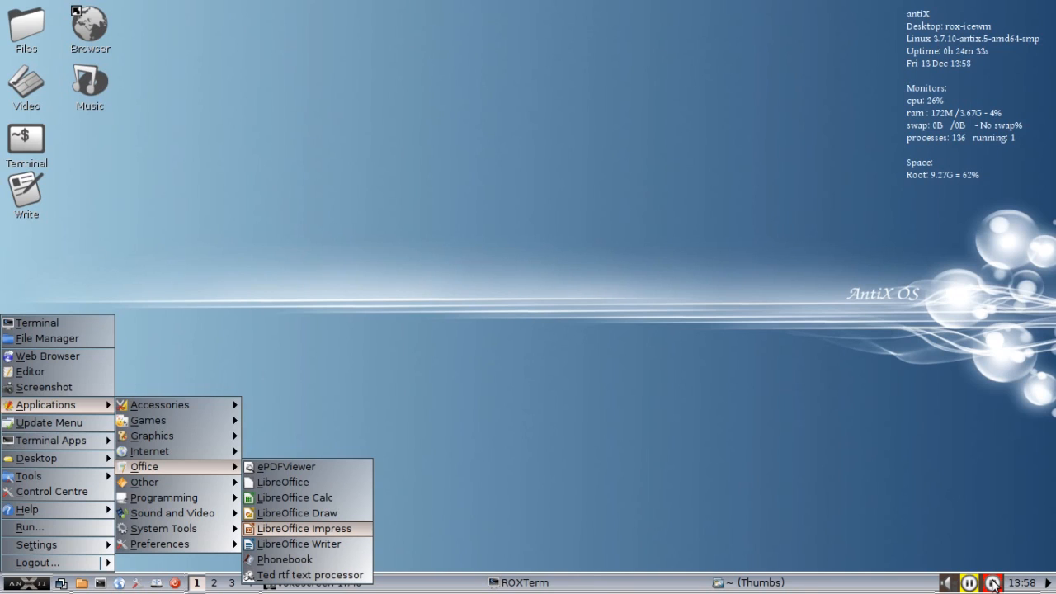
pyautogui.moveTo(299, 545)
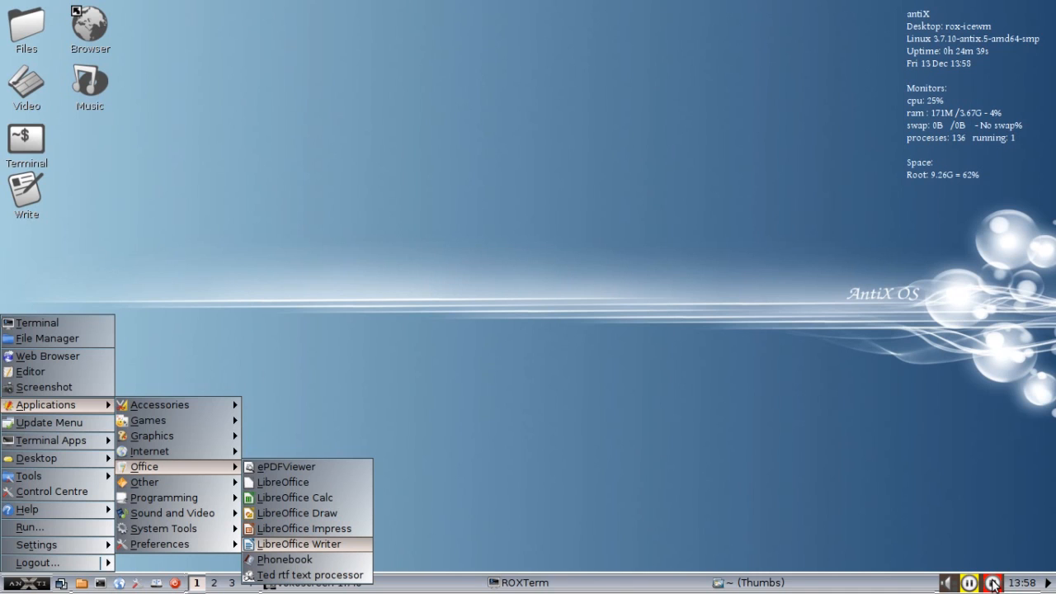
# Step: Launch LibreOffice Writer from the Office submenu into a blank Untitled 1 document
pyautogui.click(299, 544)
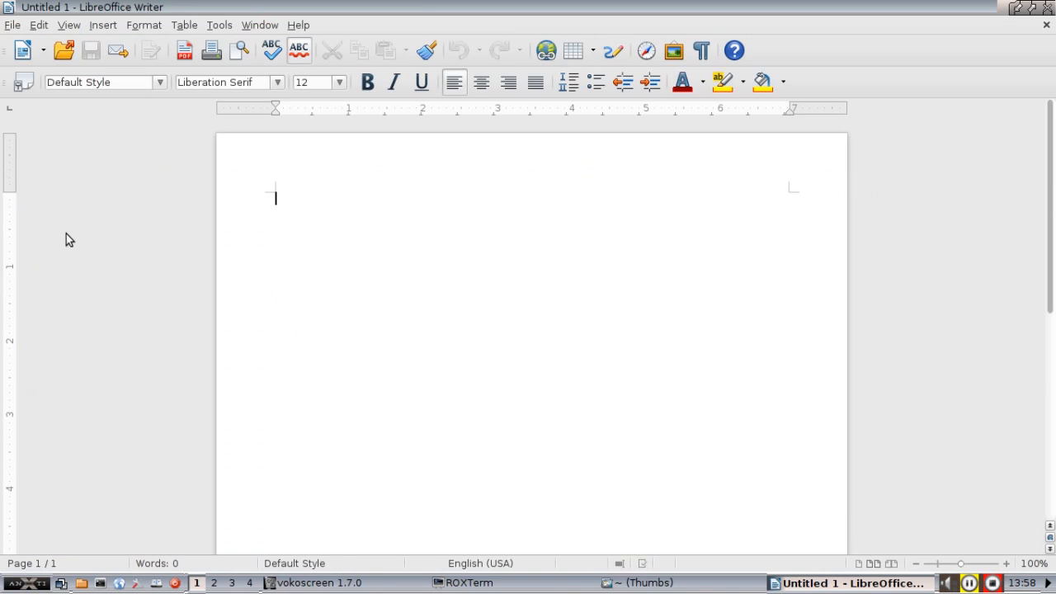
pyautogui.moveTo(673, 50)
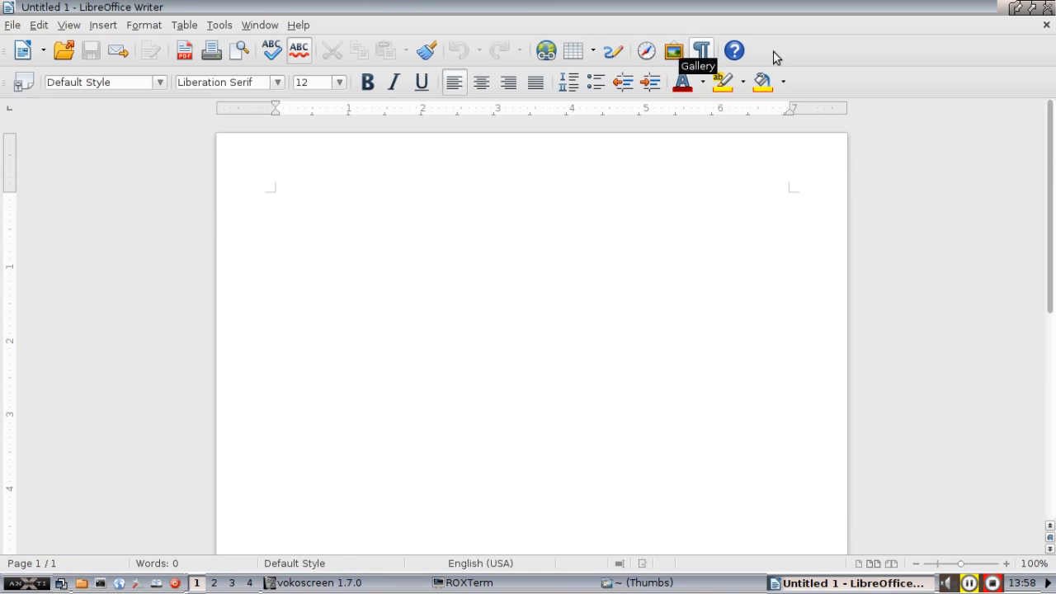
pyautogui.moveTo(465, 155)
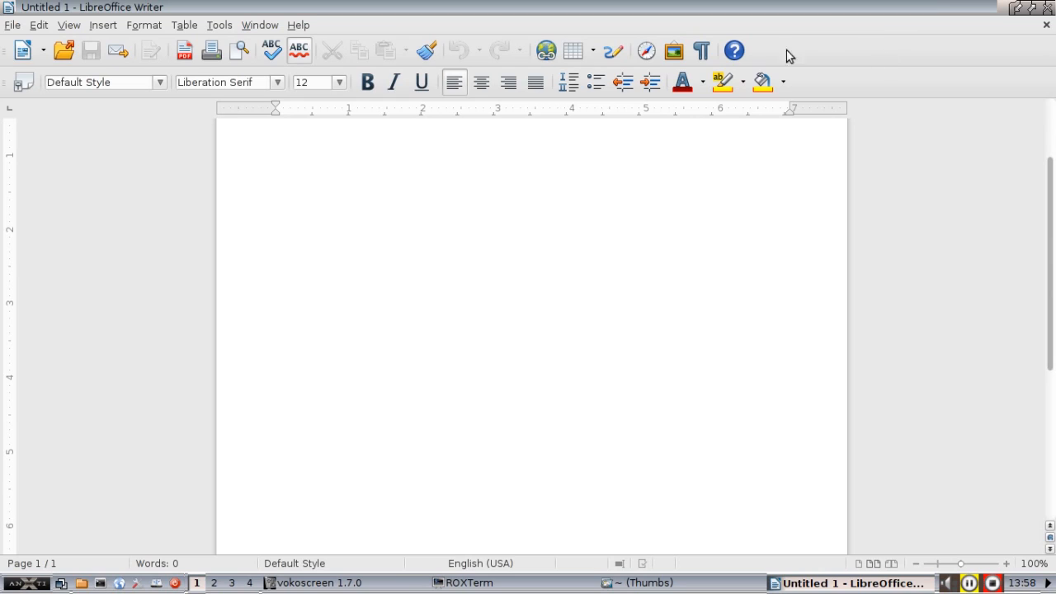
pyautogui.moveTo(168, 103)
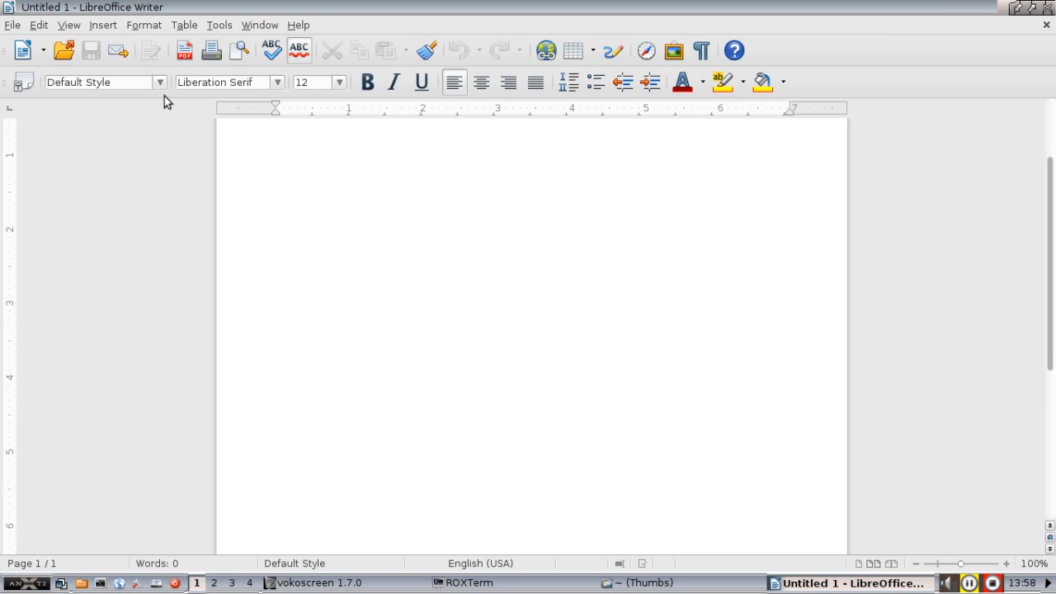
pyautogui.moveTo(145, 242)
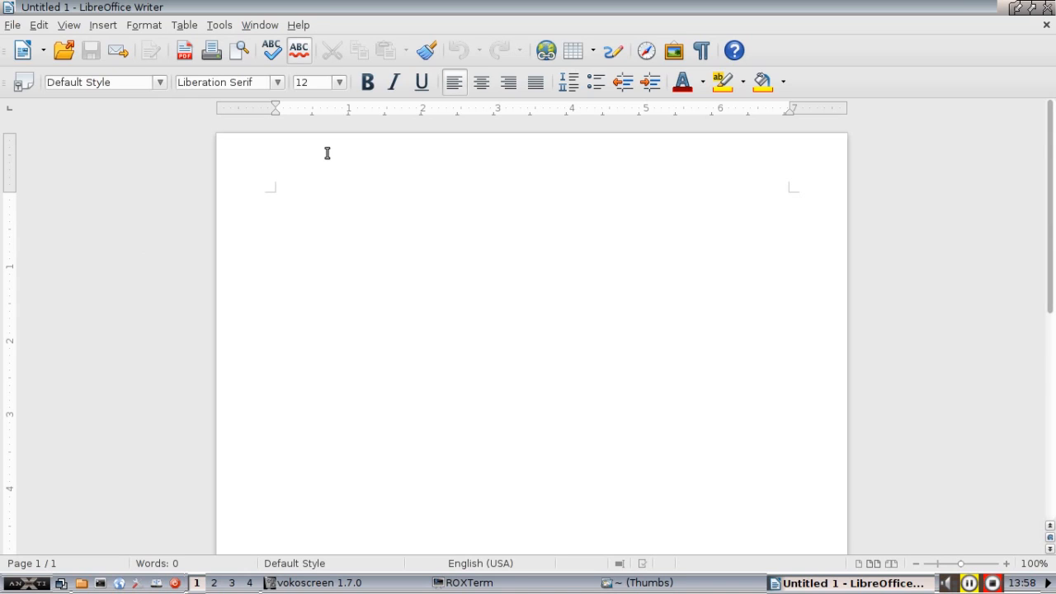
pyautogui.moveTo(185, 50)
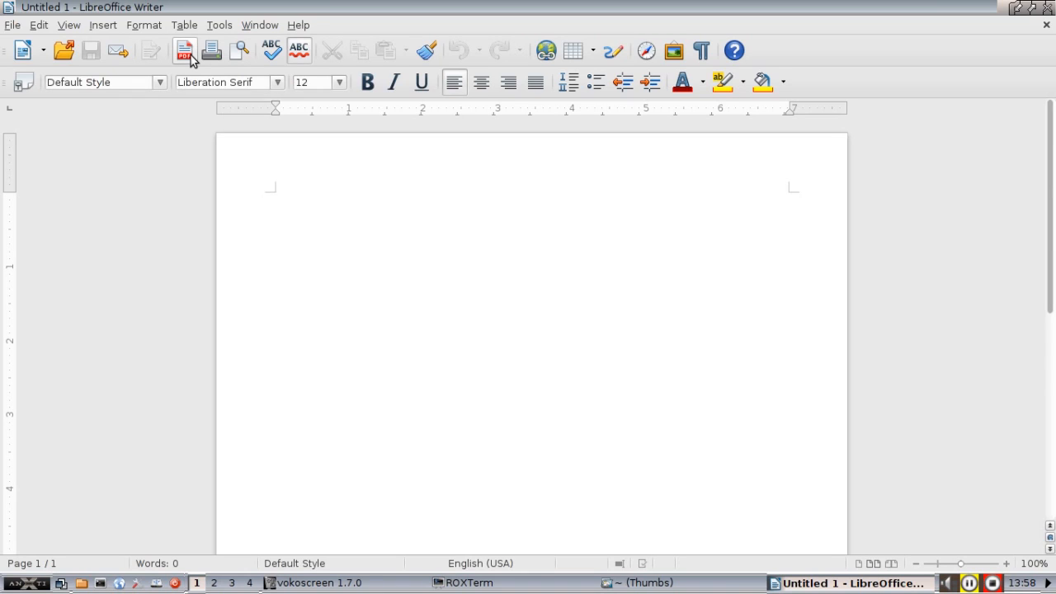
pyautogui.click(274, 198)
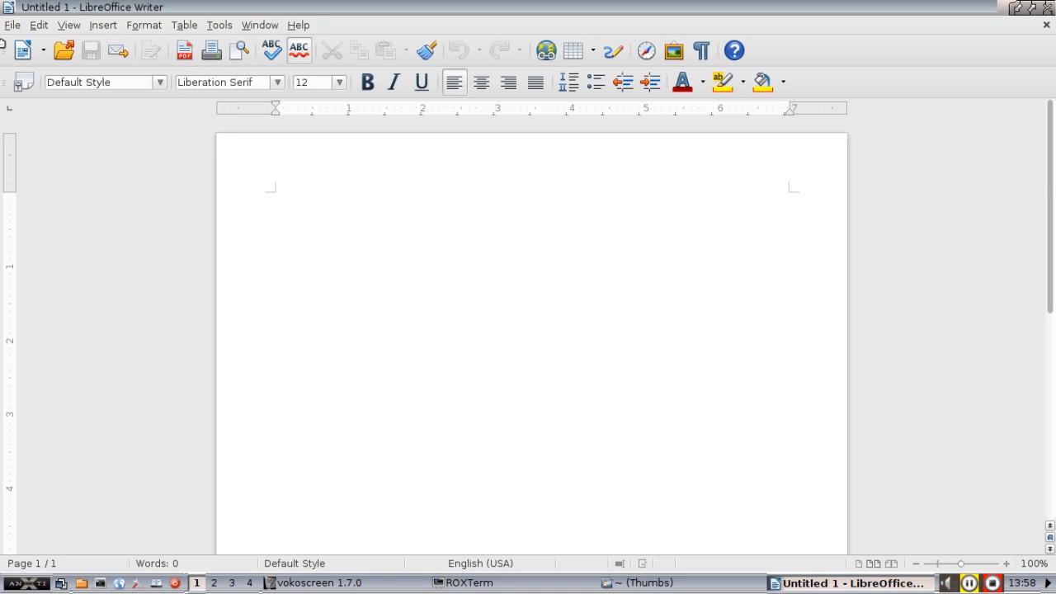
pyautogui.click(13, 25)
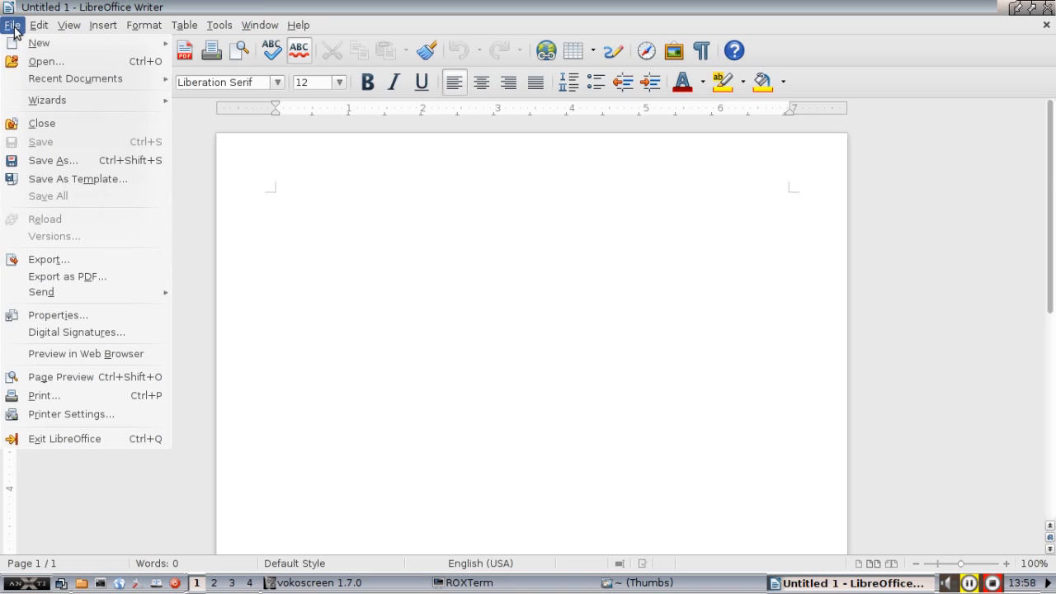
pyautogui.moveTo(40, 292)
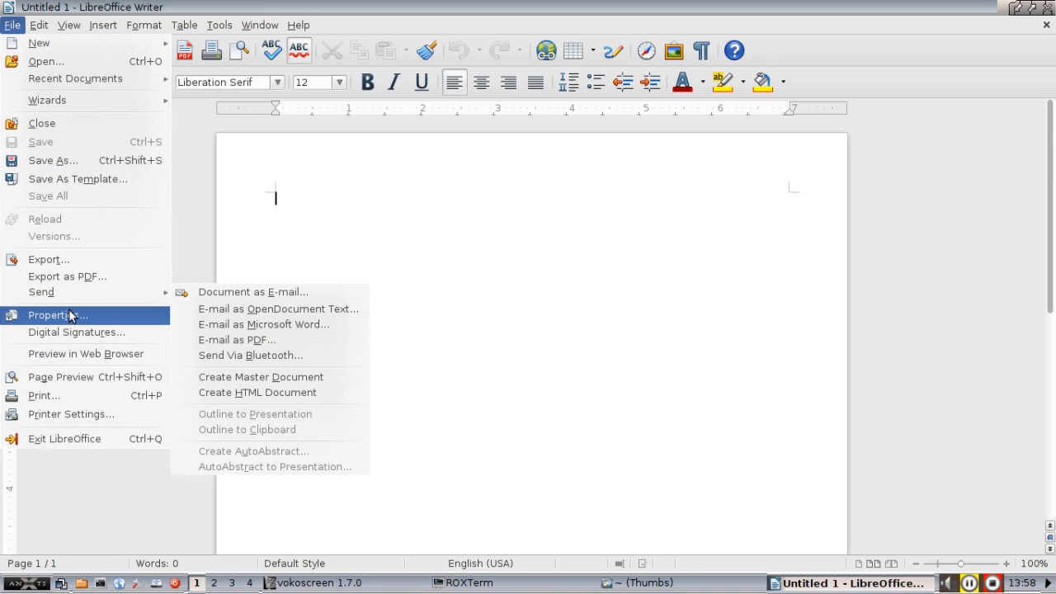
pyautogui.moveTo(97, 139)
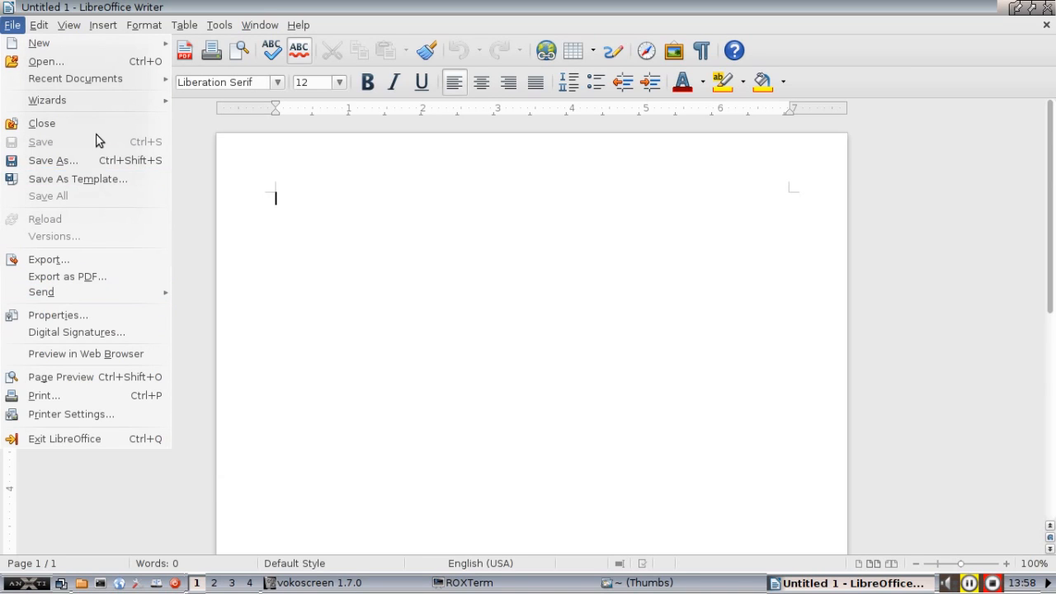
pyautogui.click(53, 160)
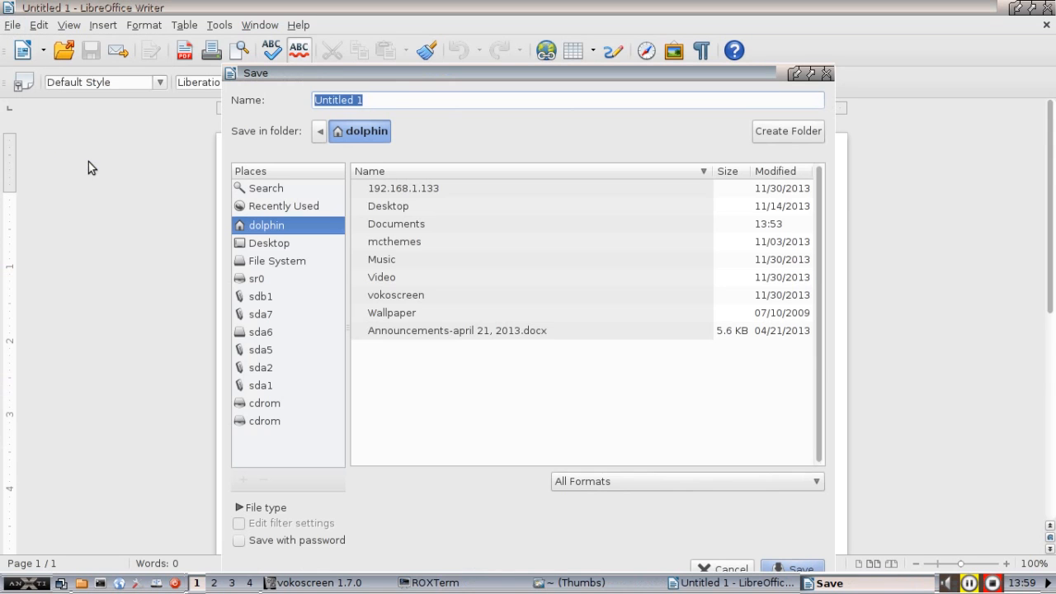
pyautogui.click(686, 482)
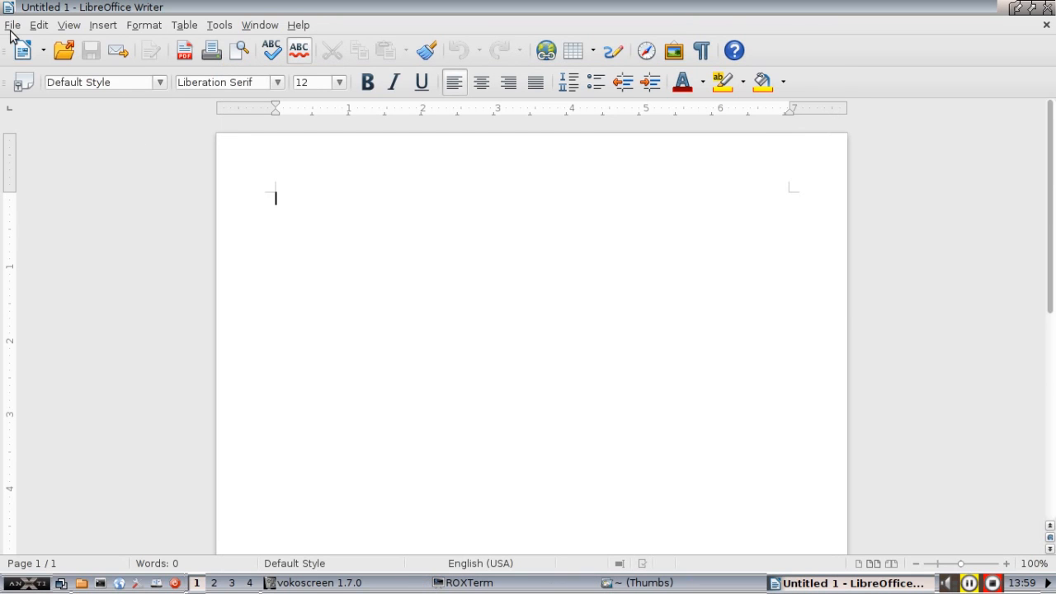
# Step: Review Writer's full list of openable file formats in the Open dialog, leaving All files
pyautogui.click(63, 50)
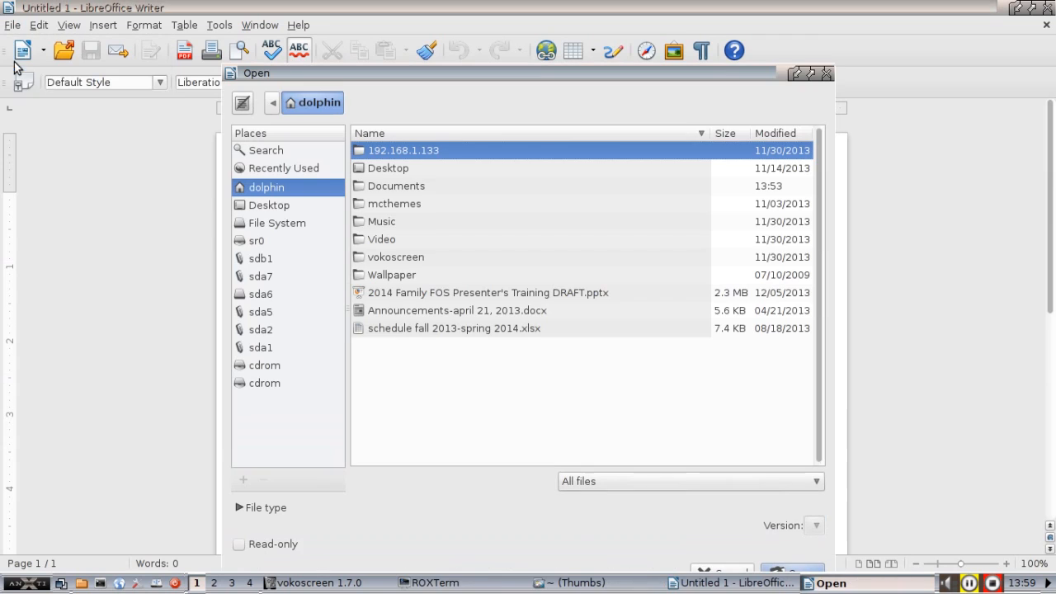
pyautogui.moveTo(584, 495)
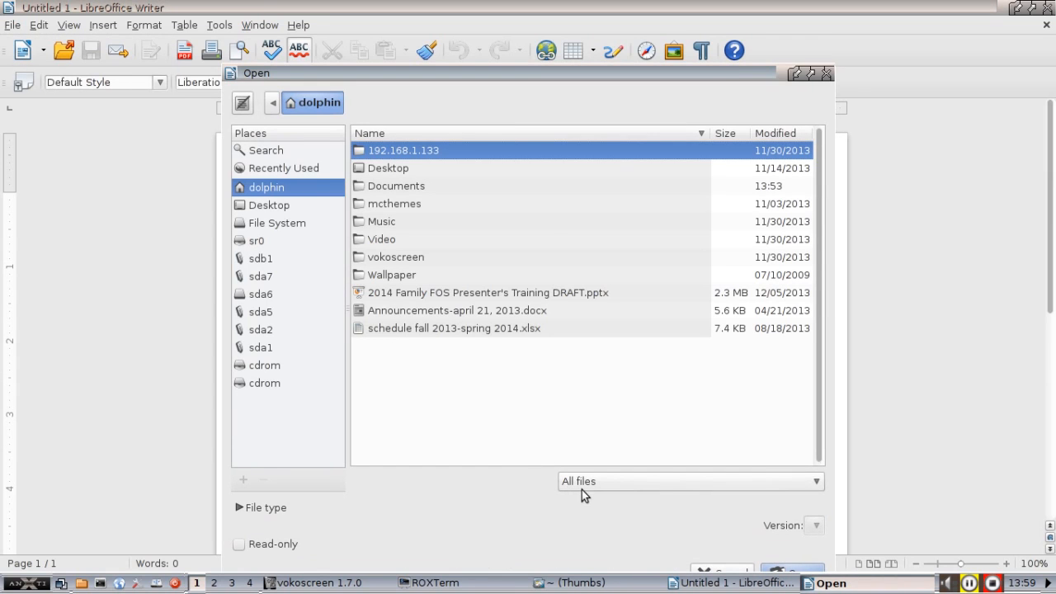
pyautogui.click(689, 482)
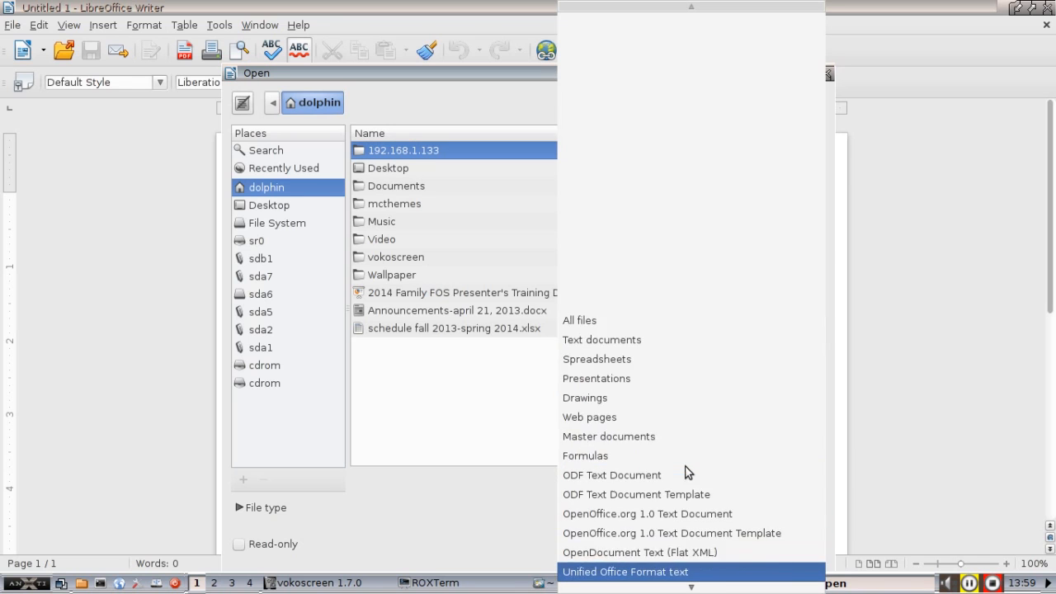
pyautogui.scroll(-3)
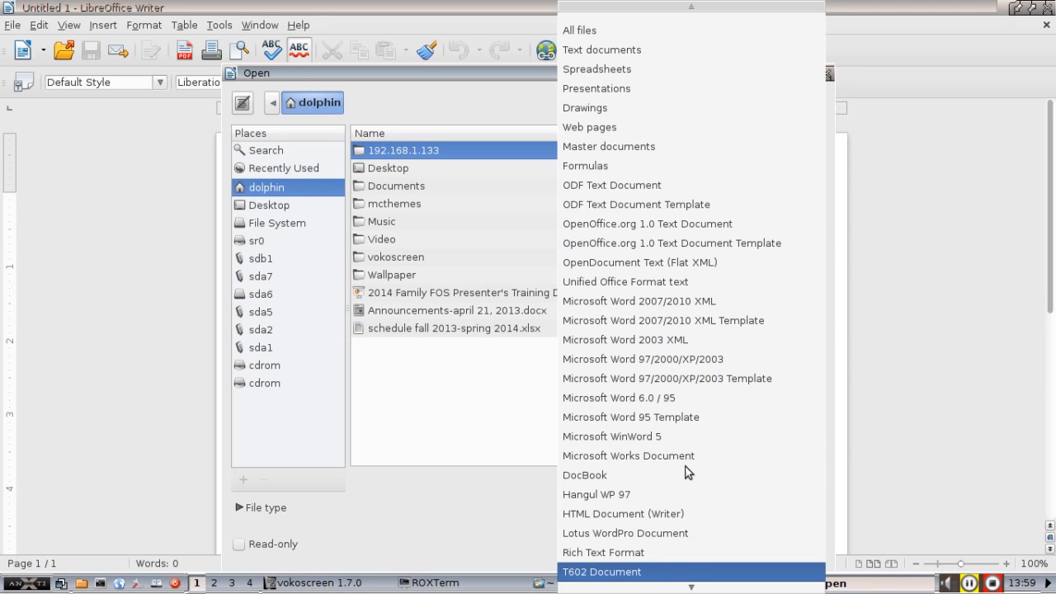
pyautogui.scroll(-3)
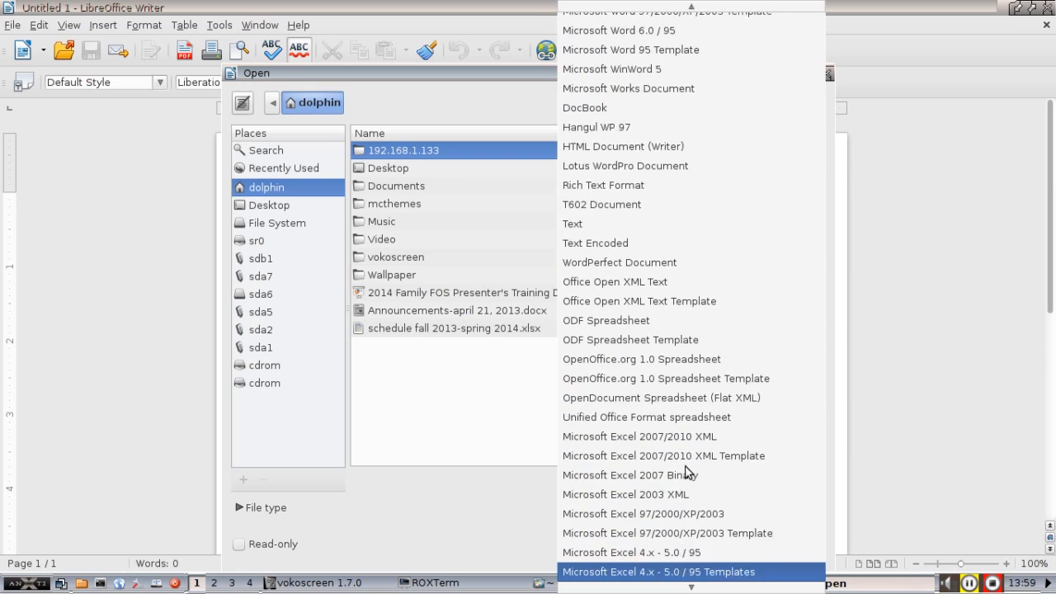
pyautogui.scroll(-3)
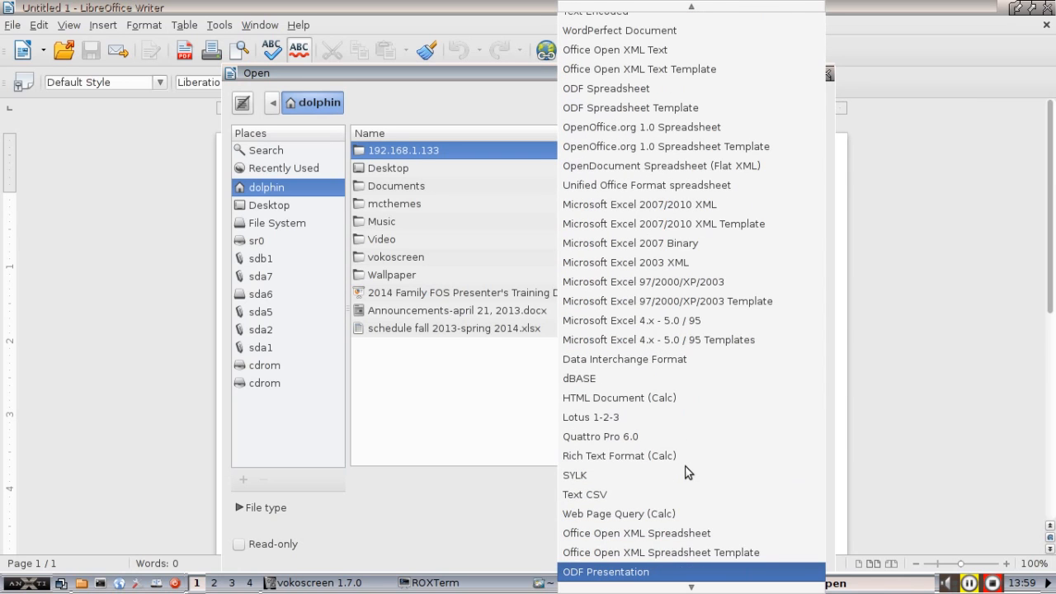
pyautogui.scroll(-3)
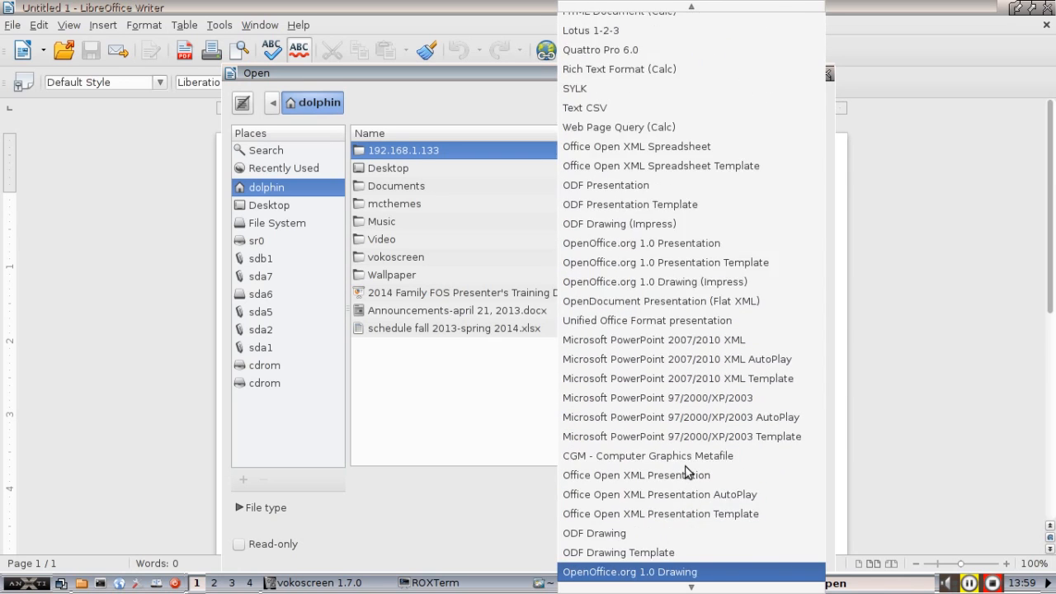
pyautogui.scroll(-3)
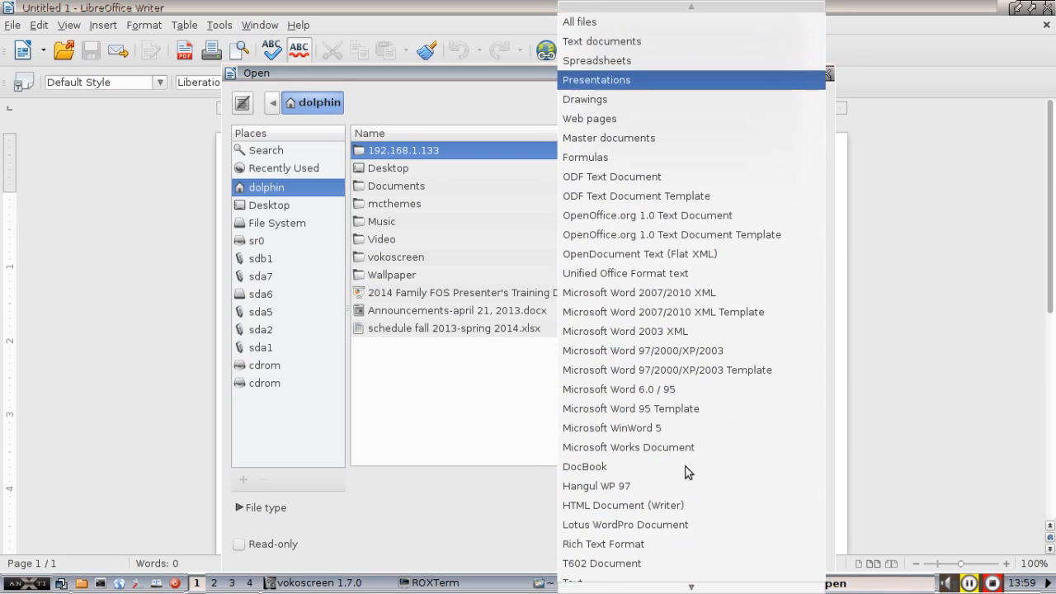
pyautogui.scroll(-3)
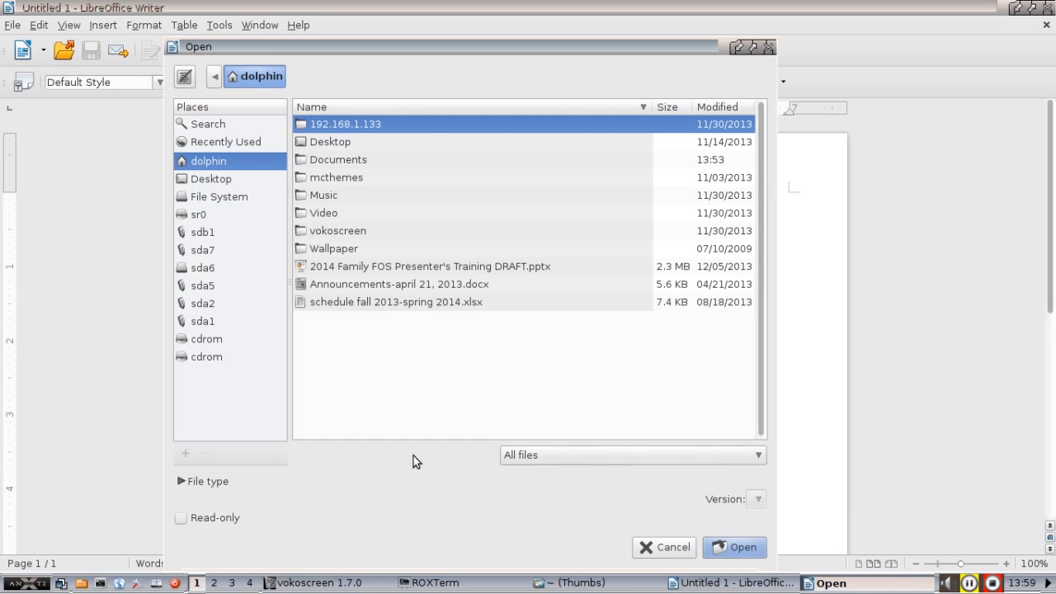
# Step: Load Announcements-april 21, 2013.docx in Writer, read to its last item, then close it
pyautogui.click(673, 548)
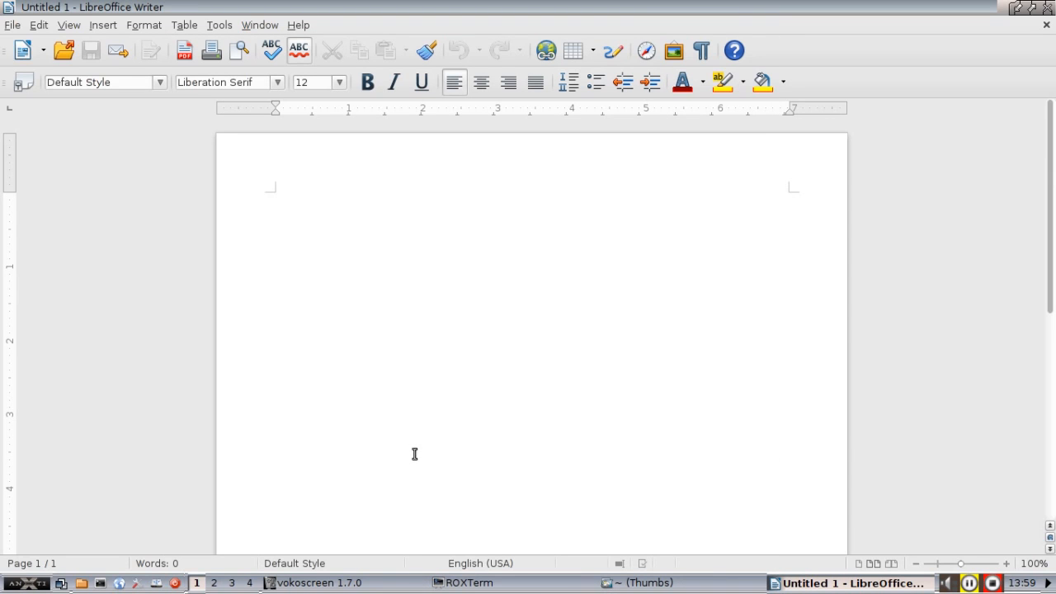
pyautogui.moveTo(169, 180)
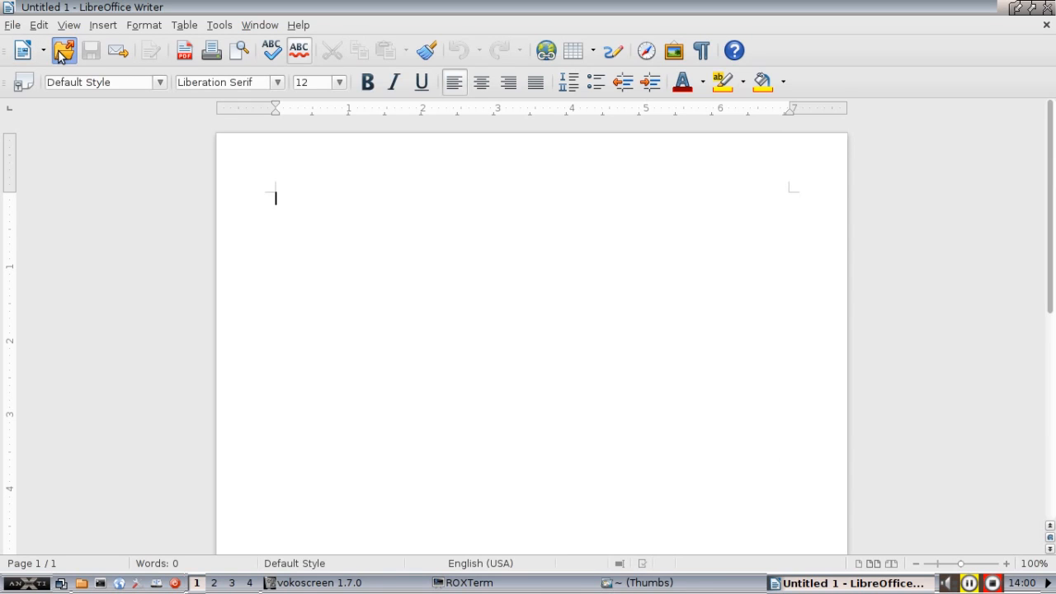
pyautogui.click(63, 49)
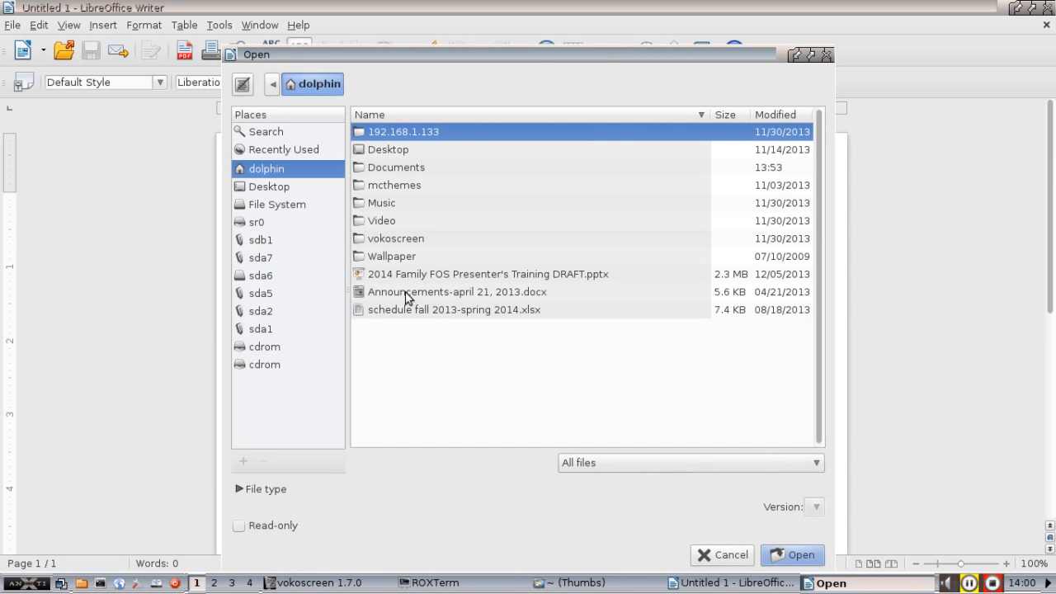
pyautogui.doubleClick(457, 290)
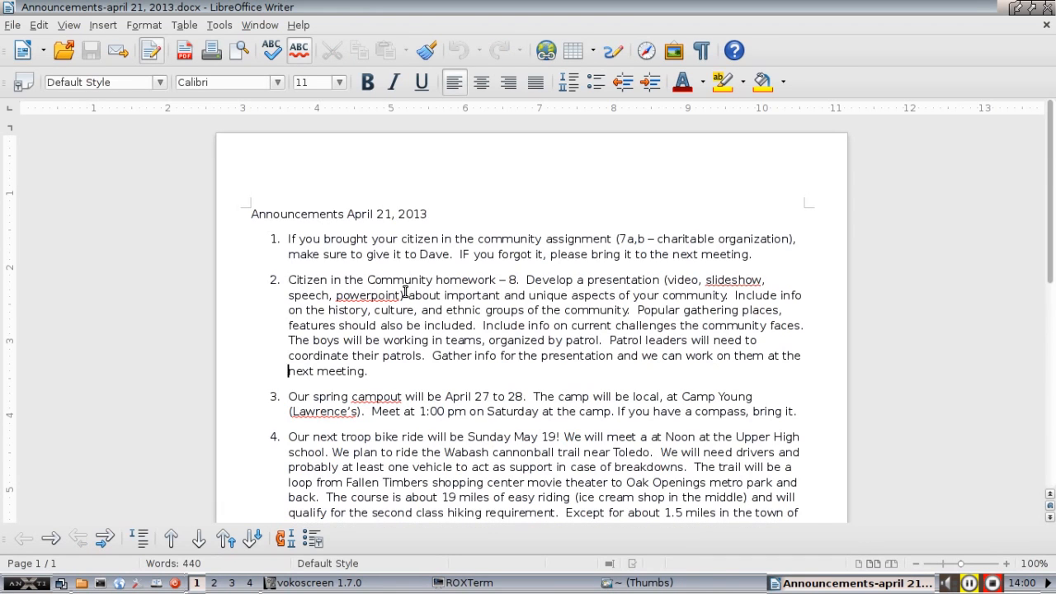
pyautogui.scroll(-3)
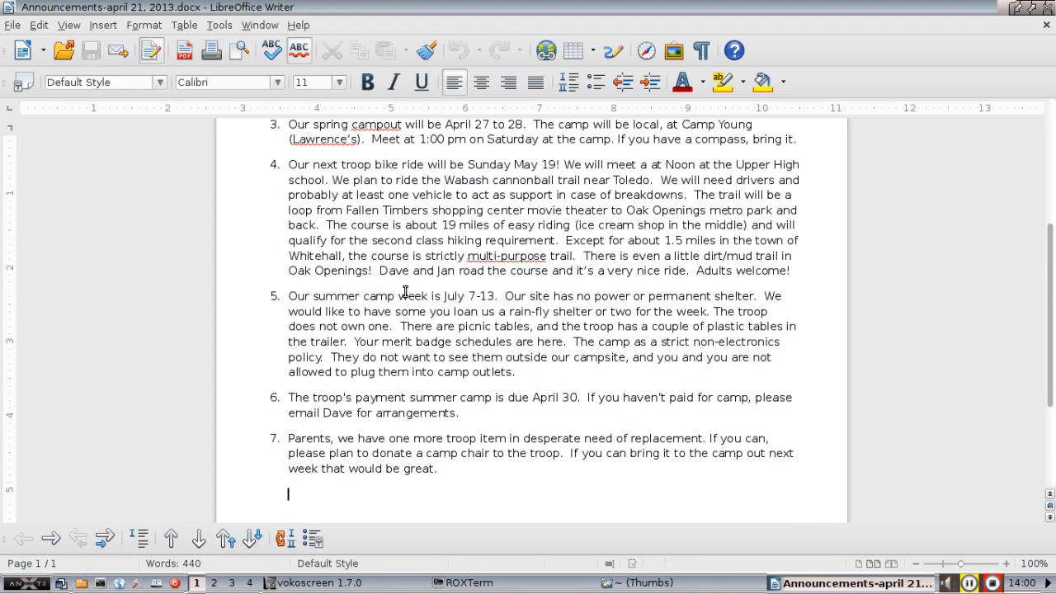
pyautogui.click(288, 356)
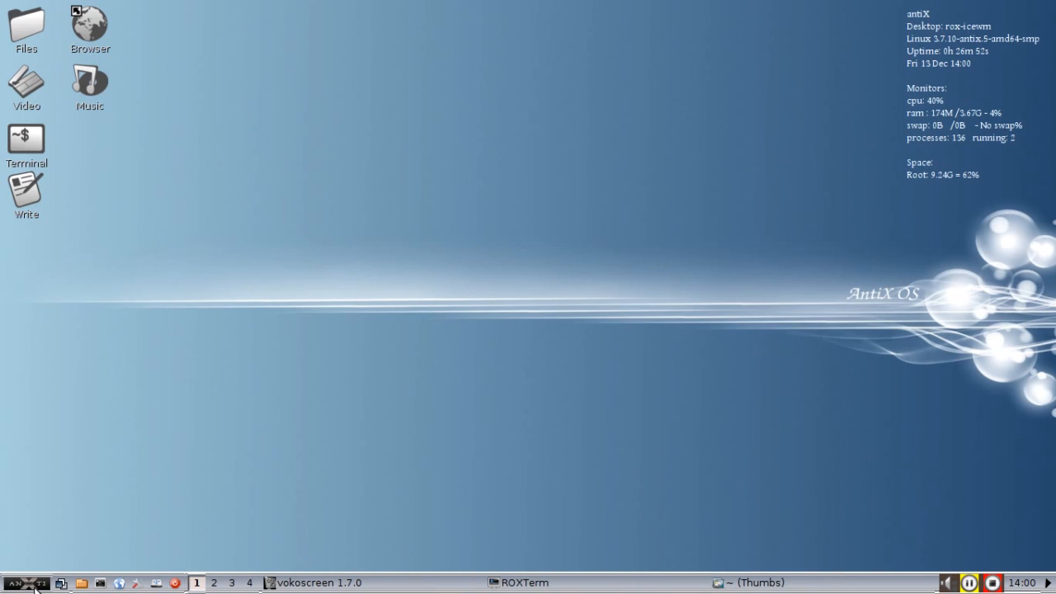
pyautogui.moveTo(389, 531)
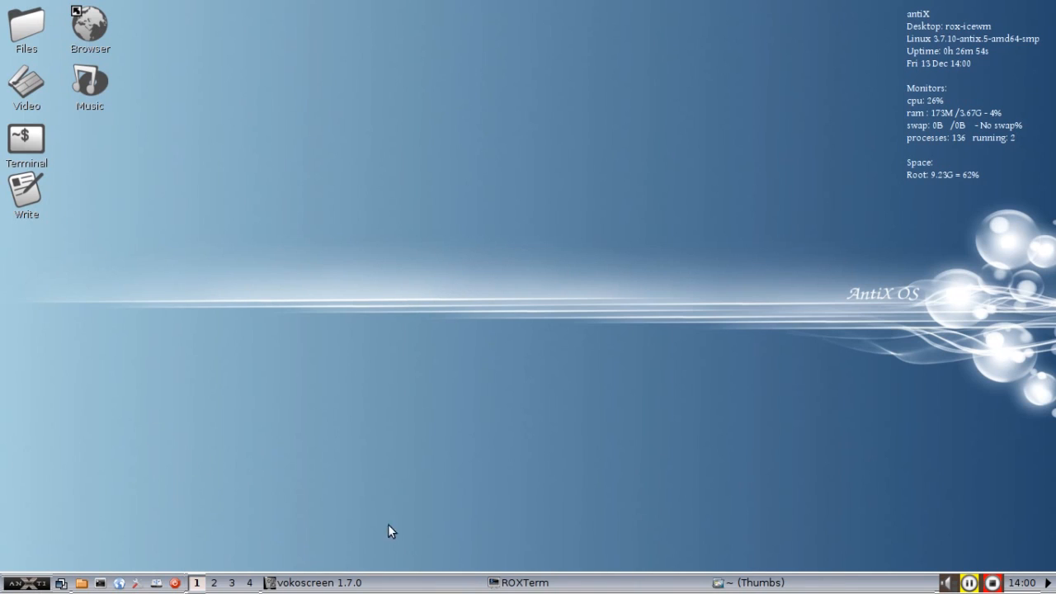
pyautogui.moveTo(778, 583)
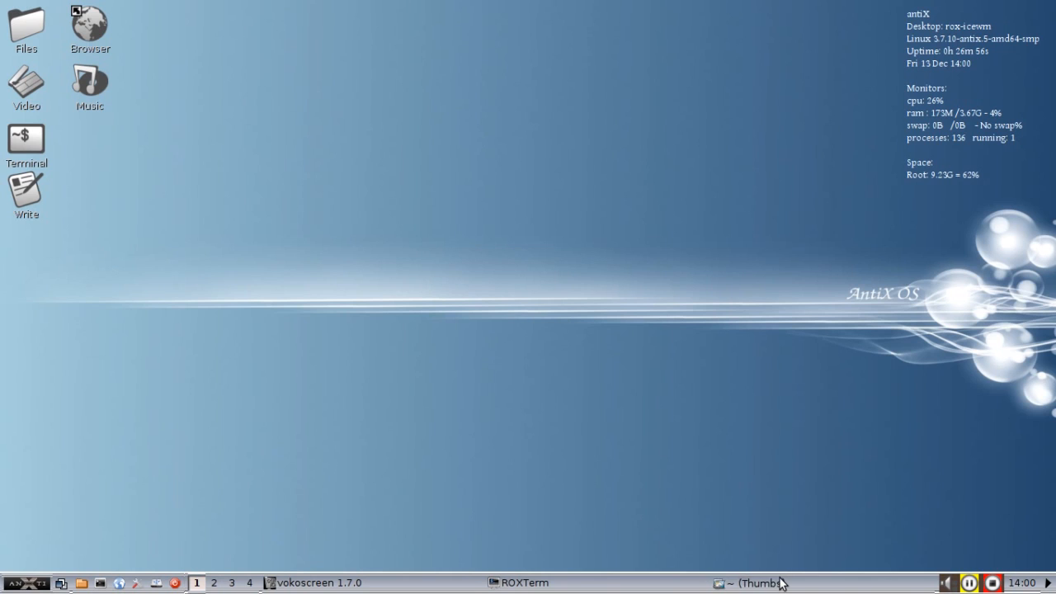
# Step: Restore the ROX-Filer home folder and launch schedule fall 2013-spring 2014.xlsx in Calc
pyautogui.click(759, 583)
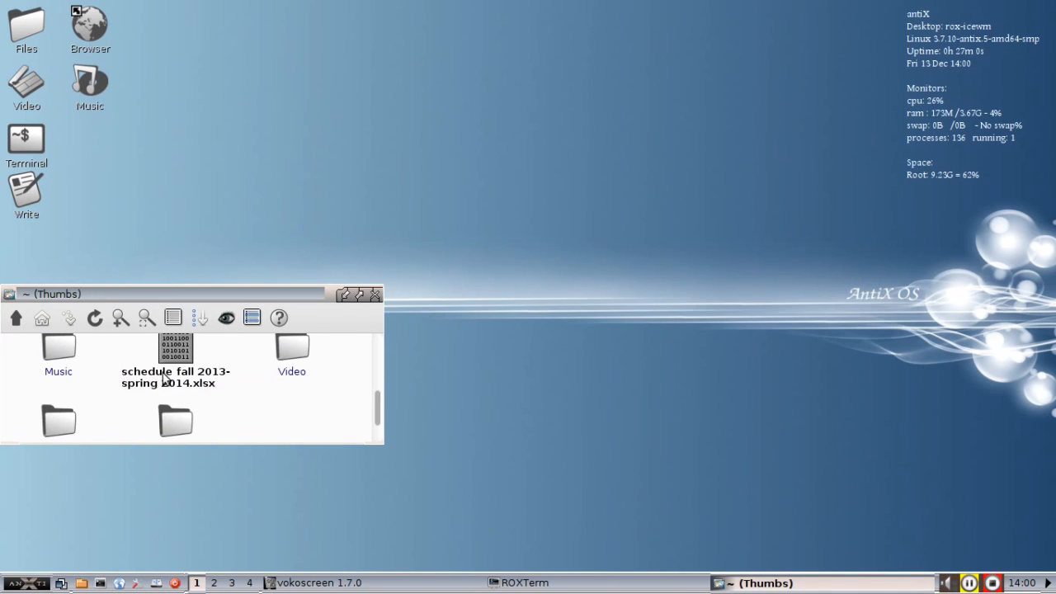
pyautogui.doubleClick(174, 346)
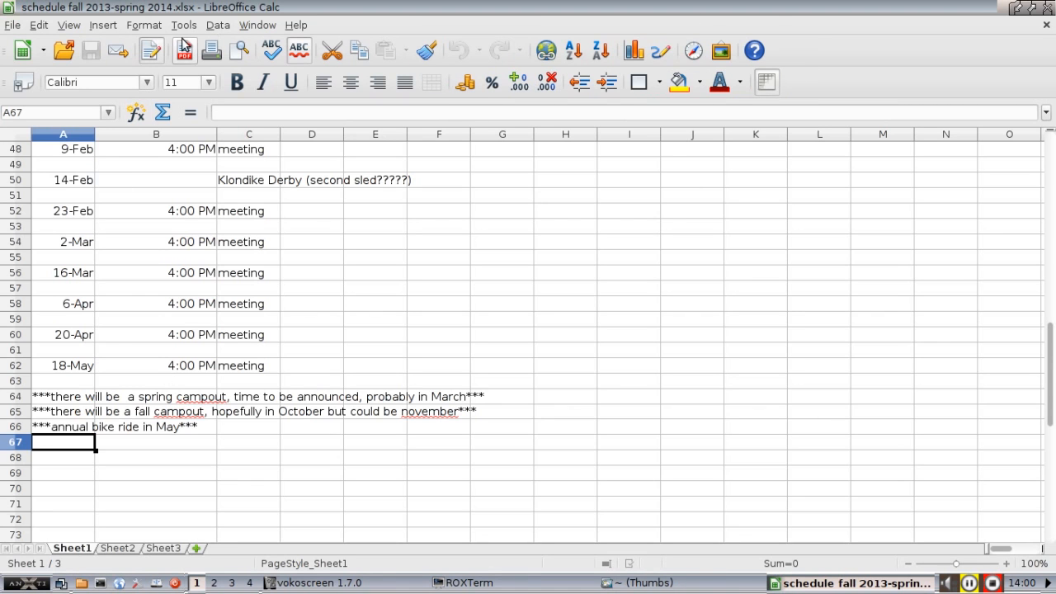
# Step: Scroll the schedule spreadsheet from its August 2013 heading down to the closing notes
pyautogui.scroll(3)
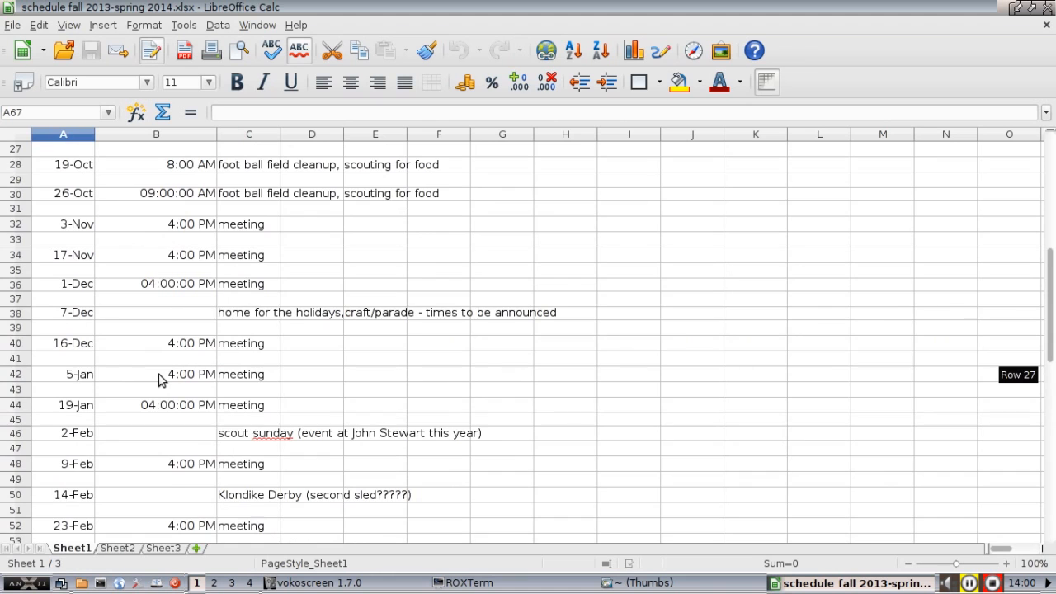
pyautogui.scroll(3)
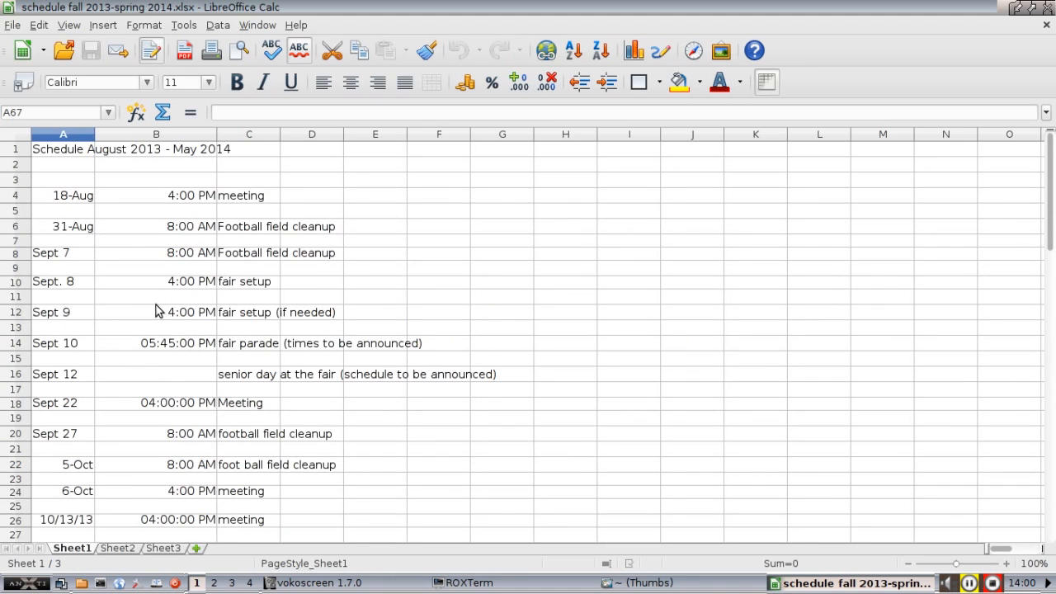
pyautogui.scroll(-3)
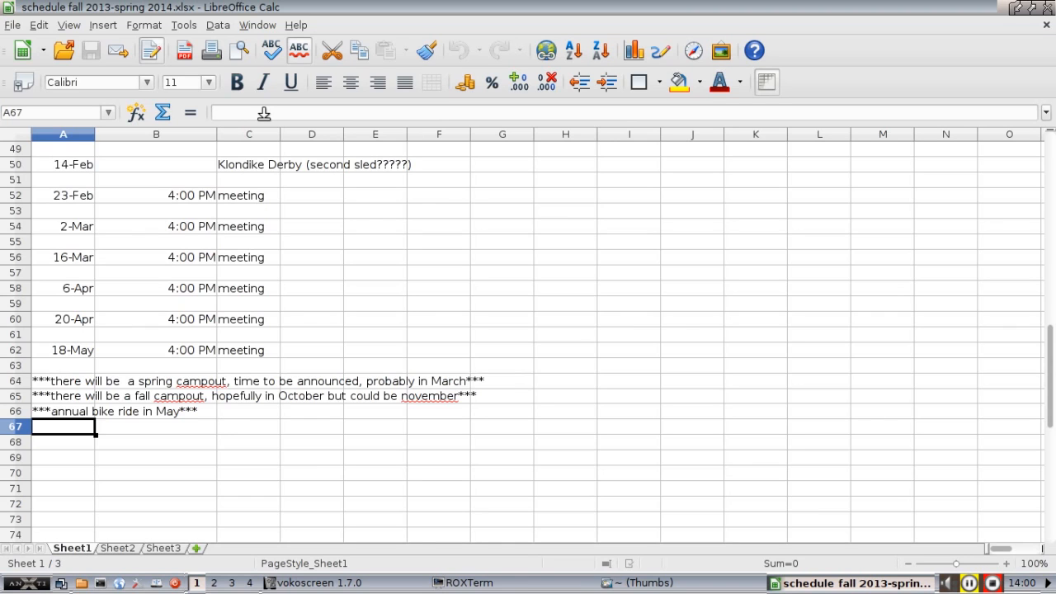
pyautogui.moveTo(831, 21)
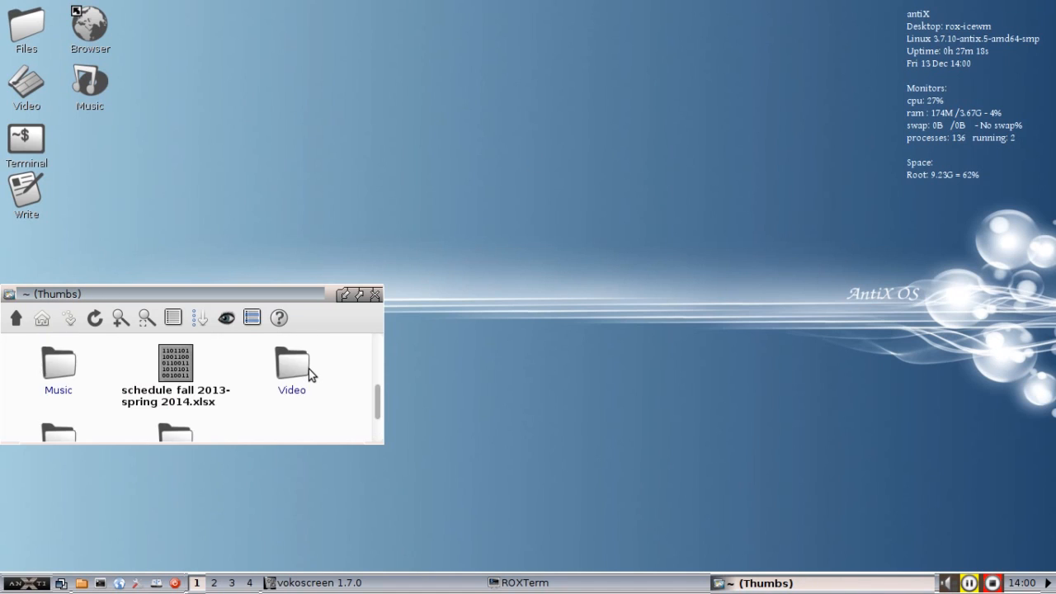
# Step: Launch 2014 Family FOS Presenter's Training DRAFT.pptx from ROX-Filer into Impress
pyautogui.scroll(-3)
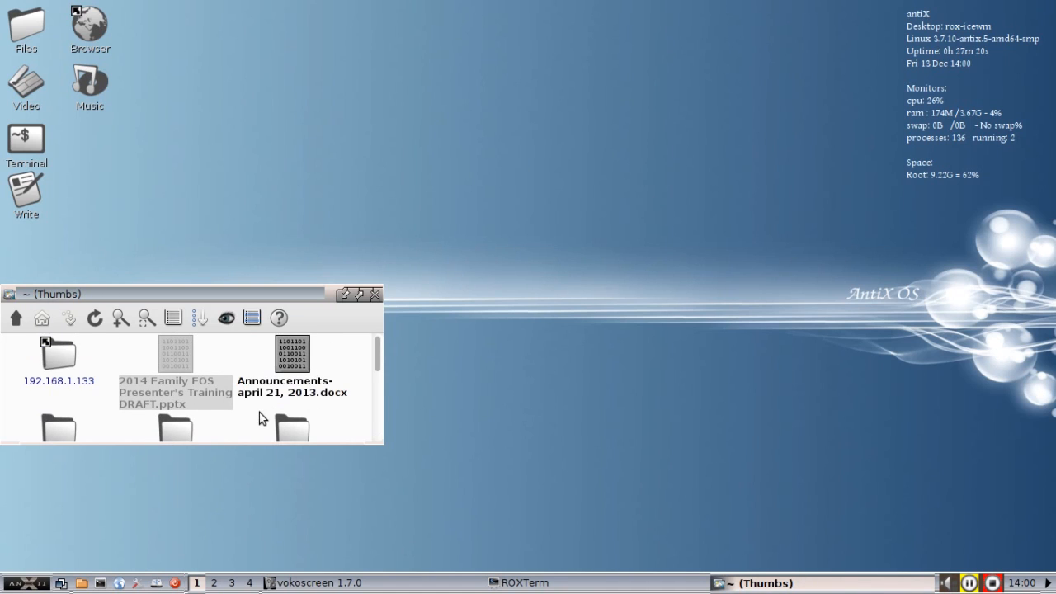
pyautogui.doubleClick(175, 355)
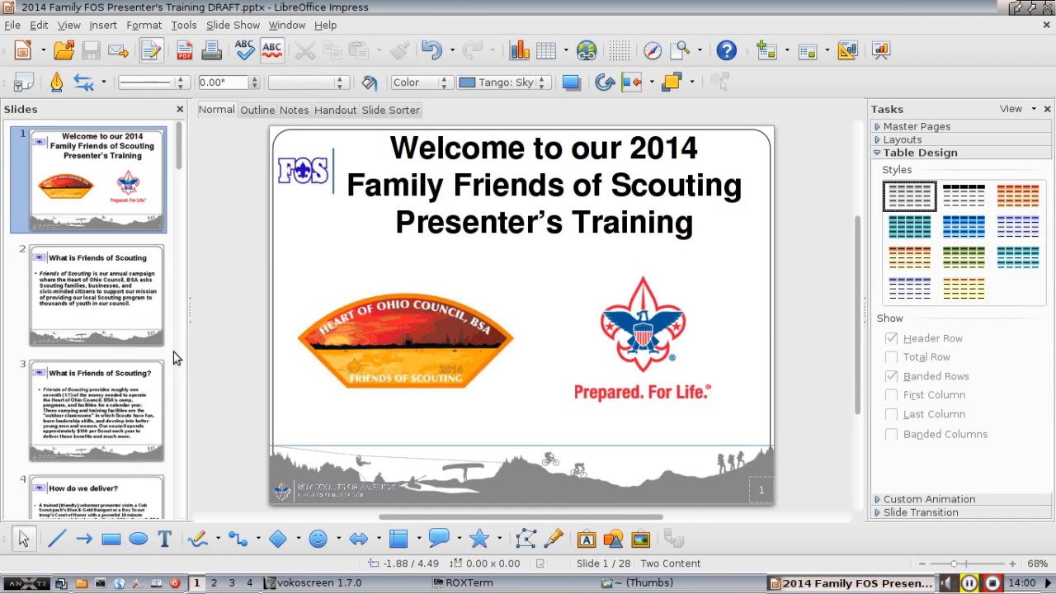
# Step: Browse to the What is Friends of Scouting and Presenter Responsibilities slides, then close Impress
pyautogui.click(96, 293)
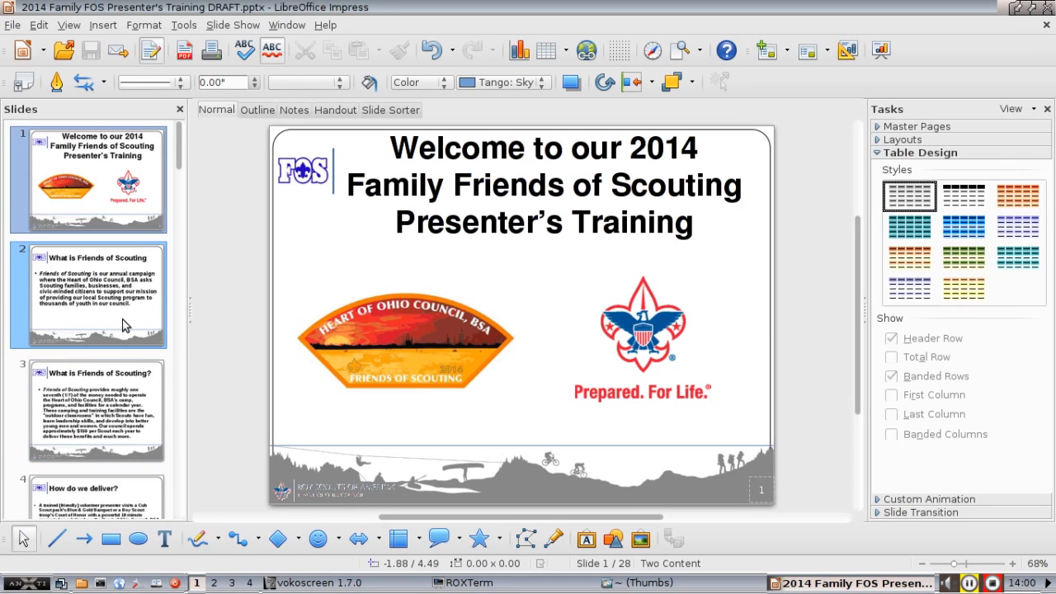
pyautogui.click(95, 409)
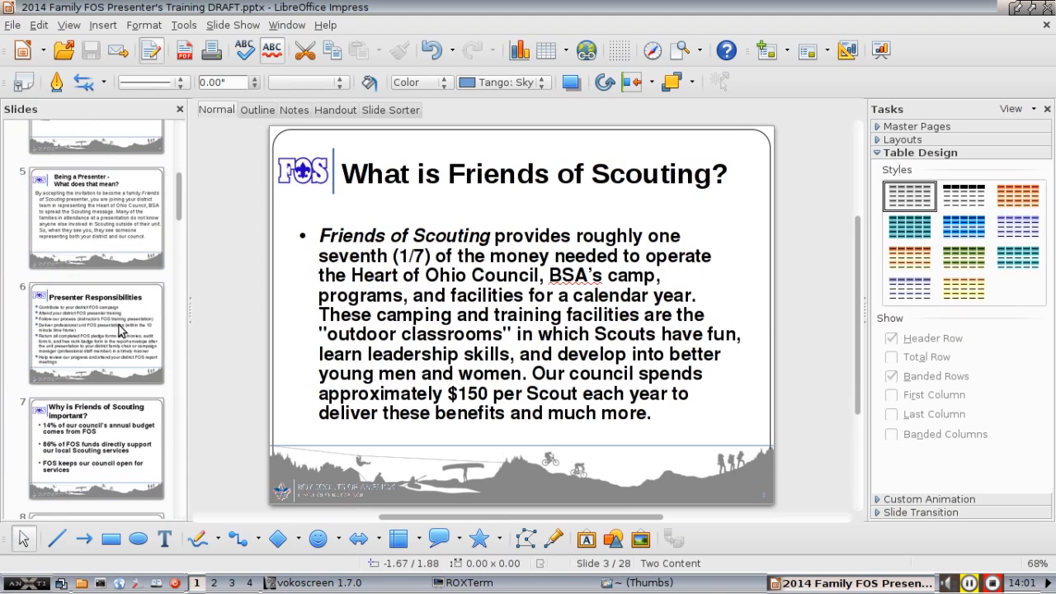
pyautogui.click(95, 330)
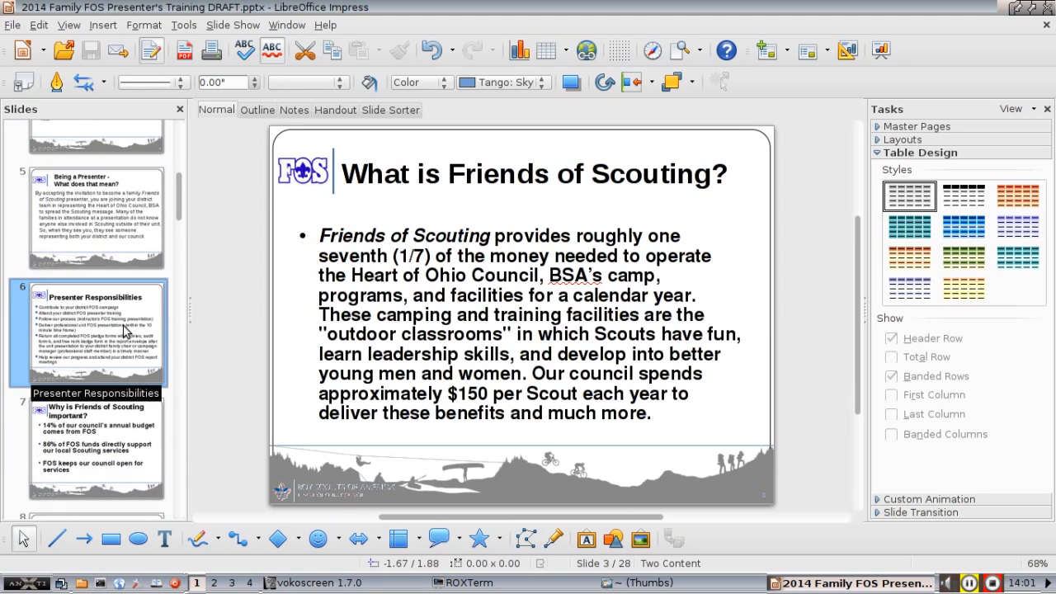
pyautogui.click(96, 330)
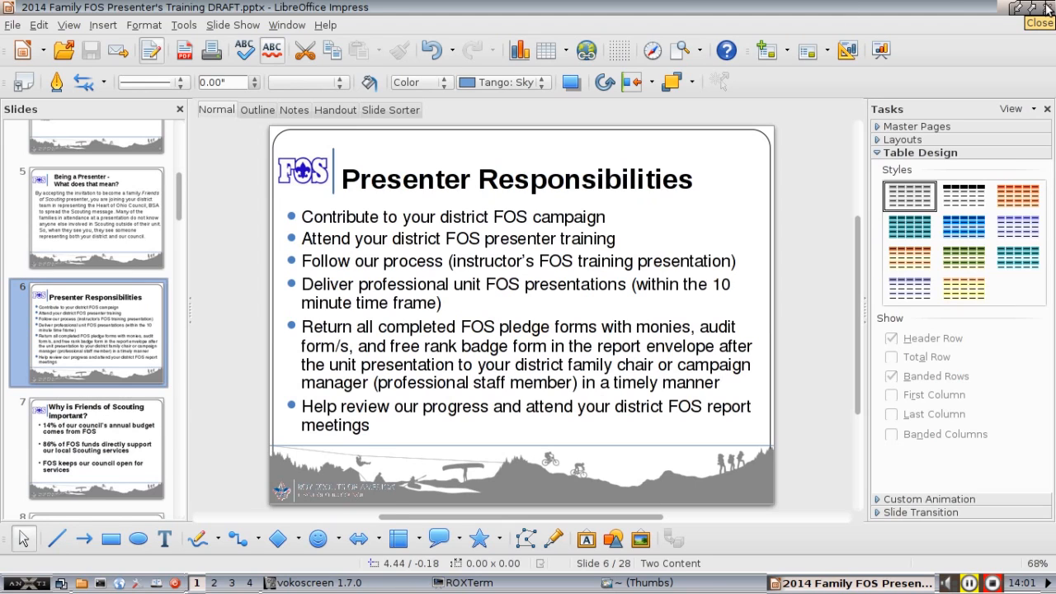
pyautogui.click(1039, 23)
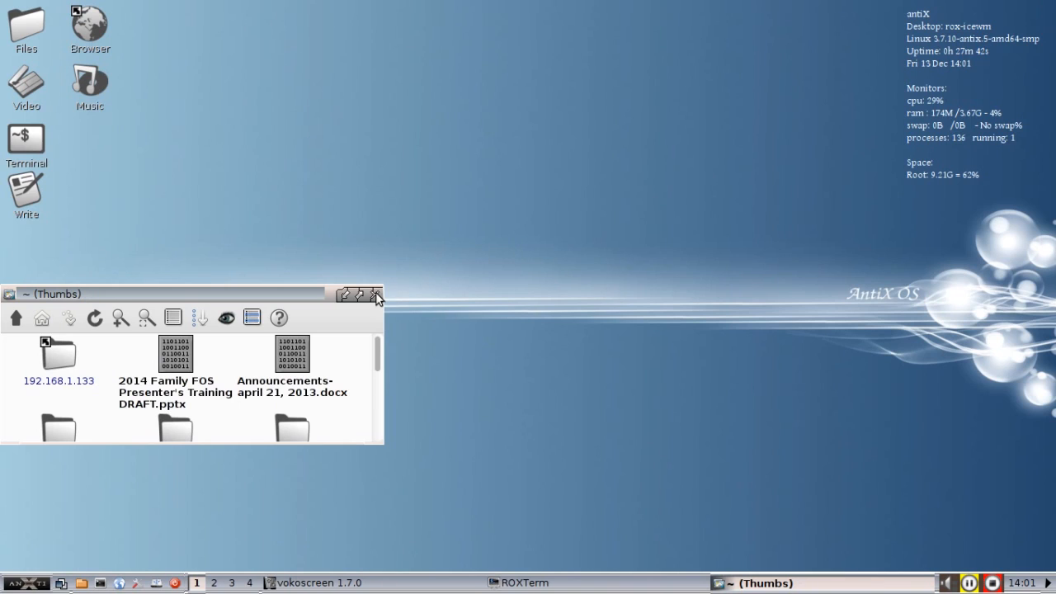
# Step: Close the ROX-Filer home folder window, leaving the empty desktop
pyautogui.click(376, 293)
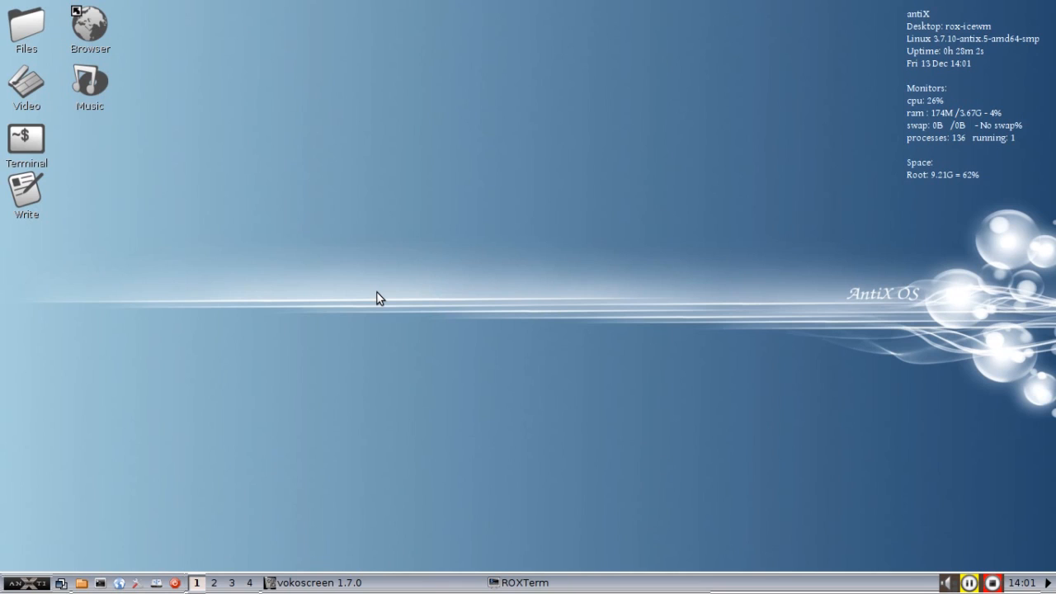
pyautogui.moveTo(189, 383)
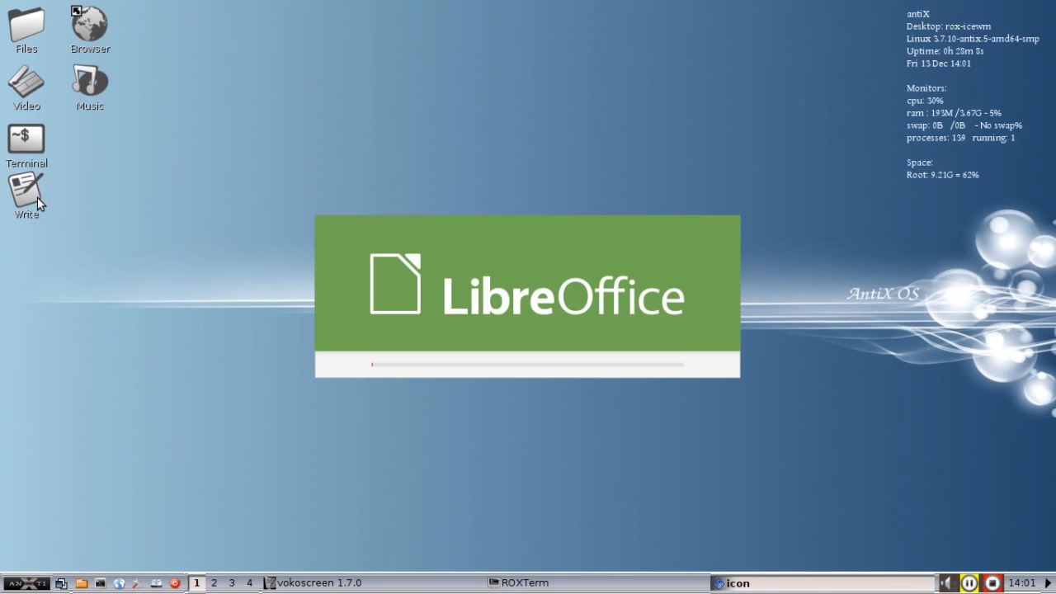
# Step: Place the cursor in Writer's new blank Untitled 1 page, ready for typing
pyautogui.click(27, 195)
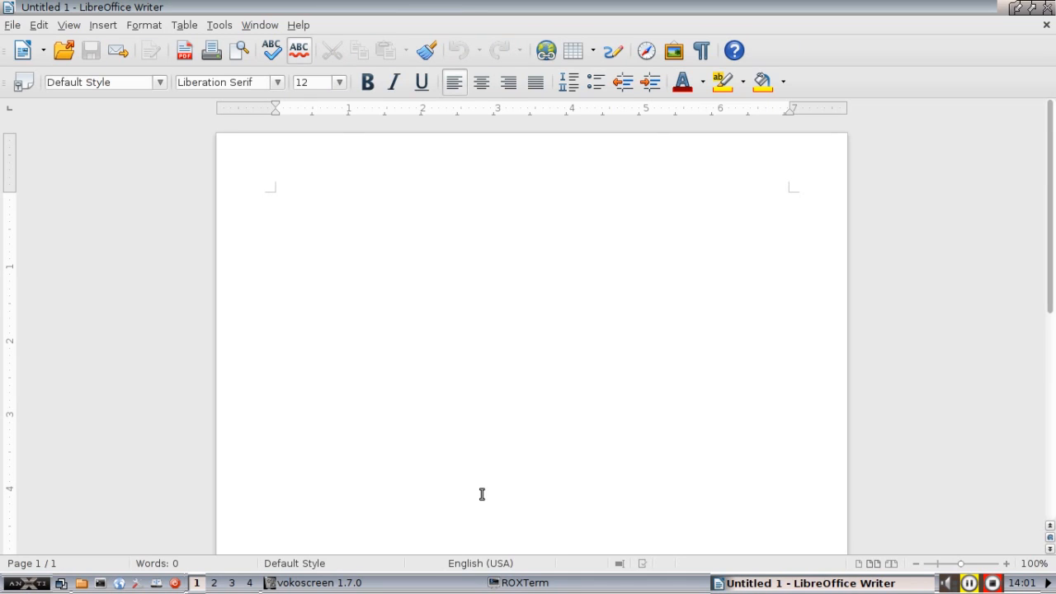
pyautogui.click(274, 198)
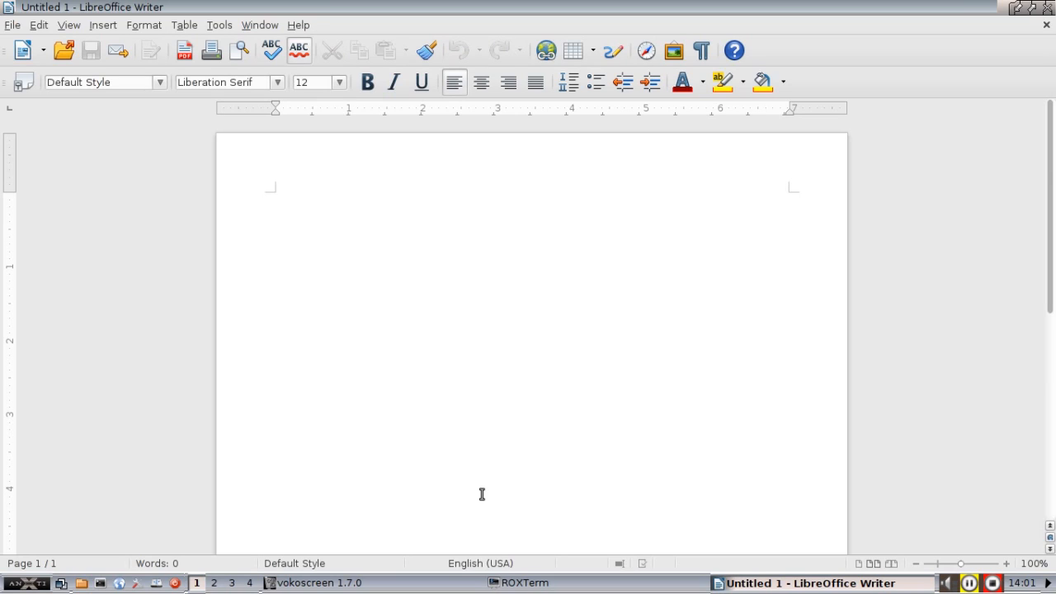
pyautogui.click(274, 198)
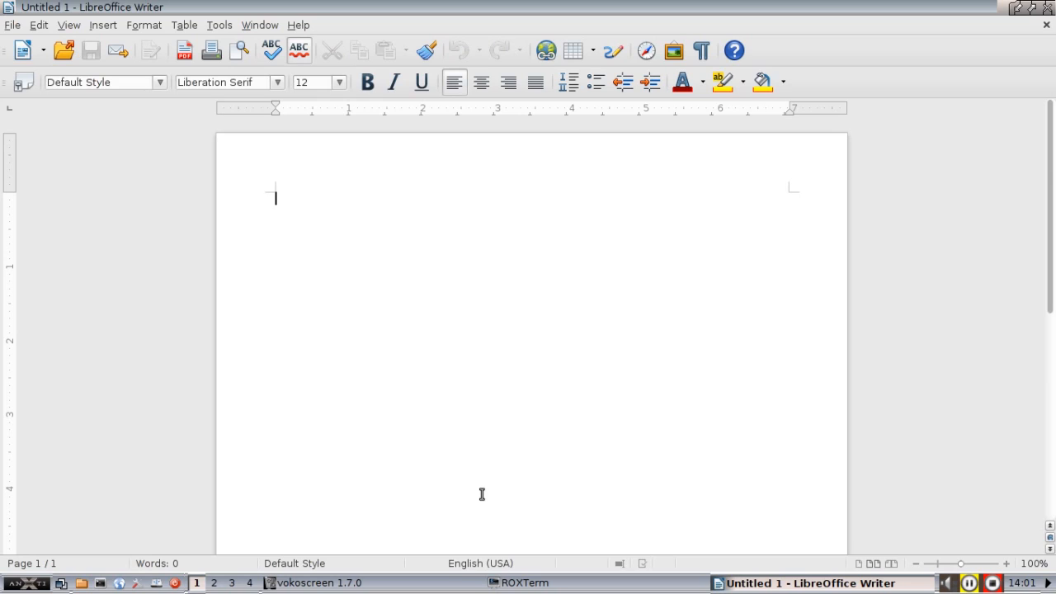